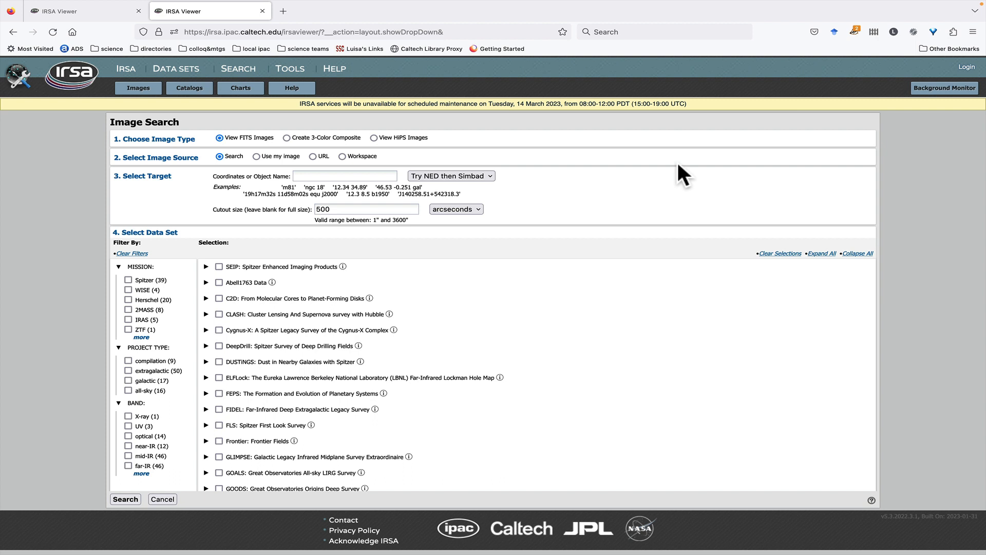
mouse_move(189, 87)
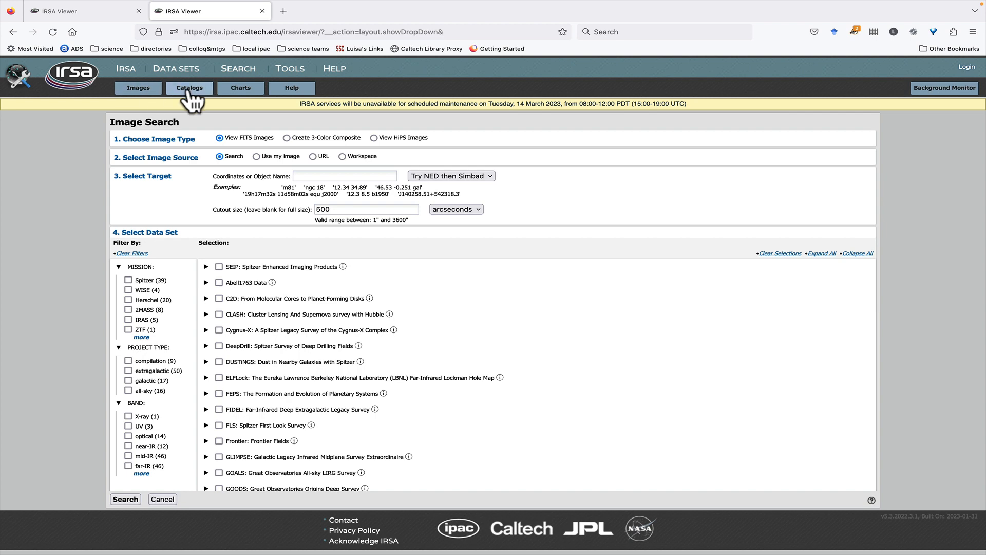
Choose SPITZER_SS_15737600_01_merge.tbl from the Catalogs file-upload page to preview its 366 rows and five columns.
click(189, 88)
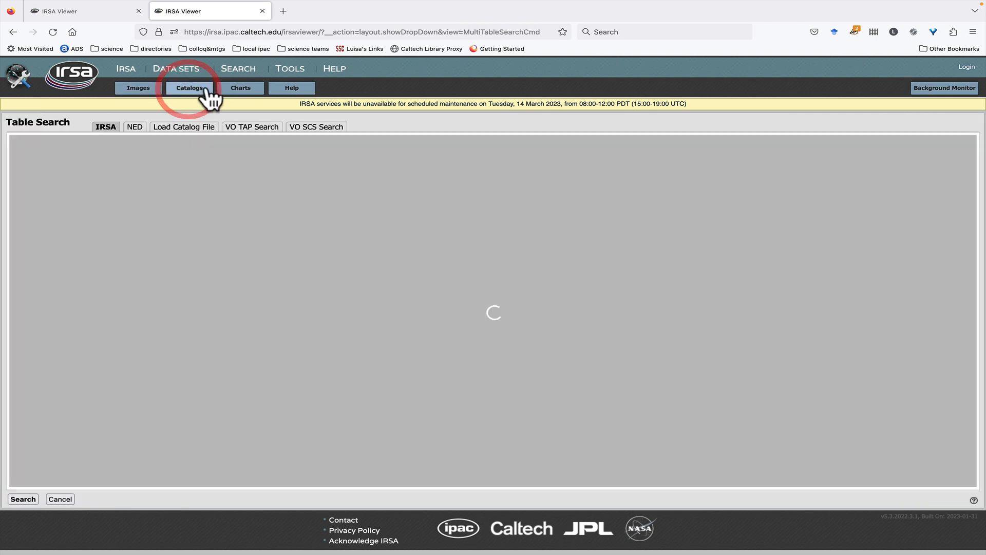
click(183, 126)
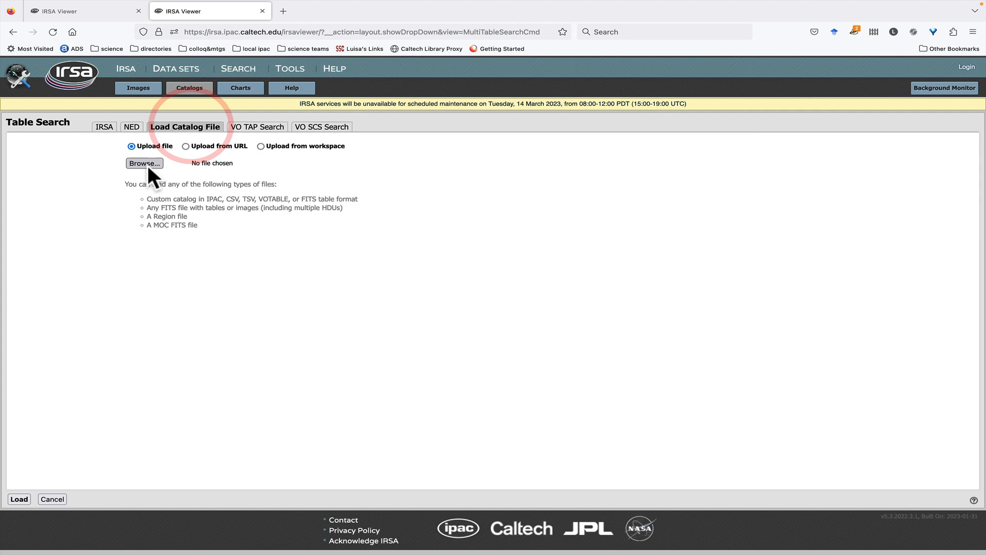
click(144, 164)
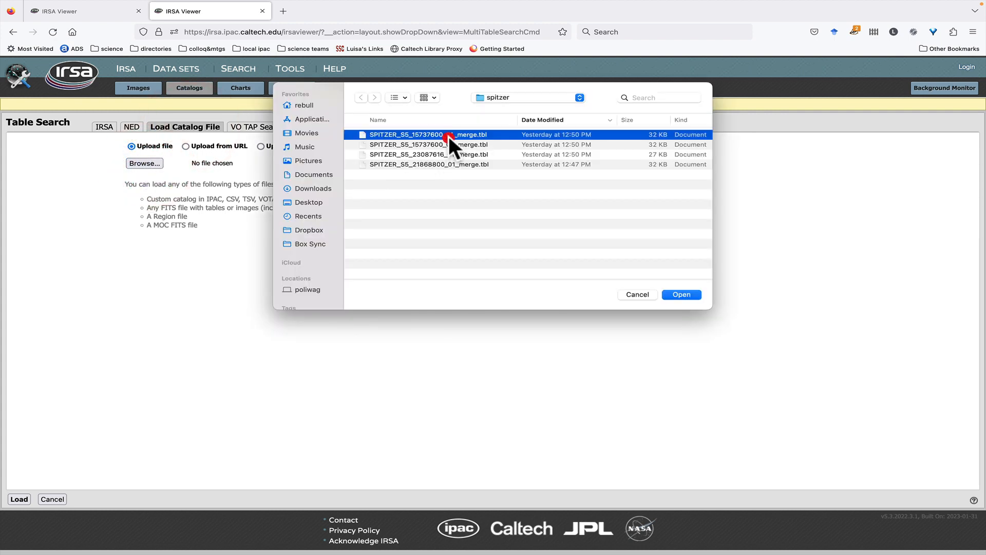
click(680, 295)
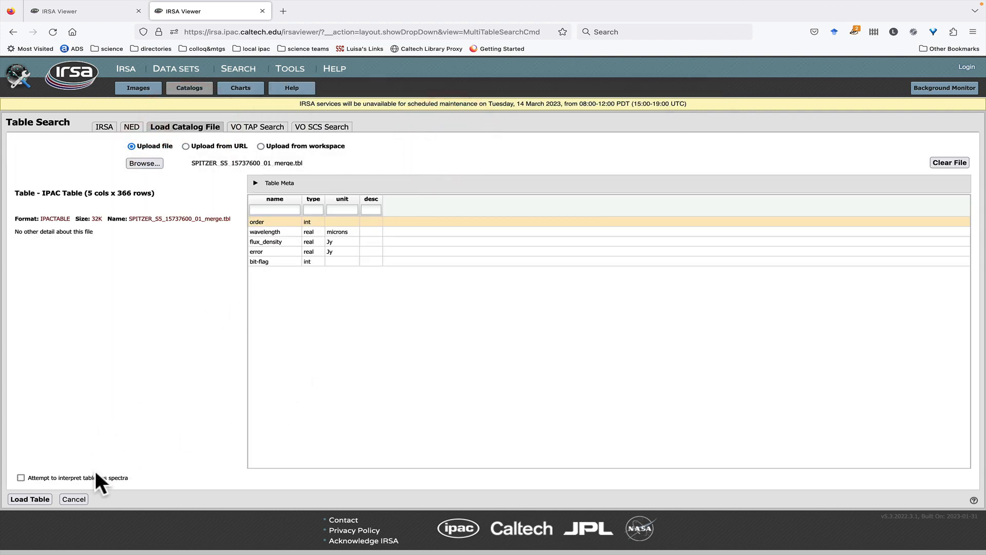
Load the previewed Spitzer merge table, showing 366 rows with a wavelength-versus-order chart.
click(30, 499)
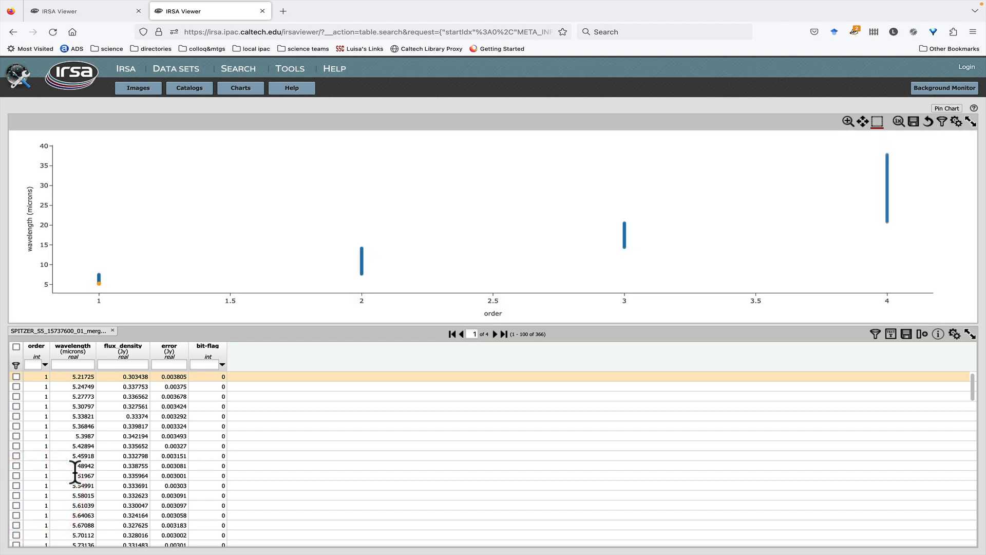
mouse_move(75, 412)
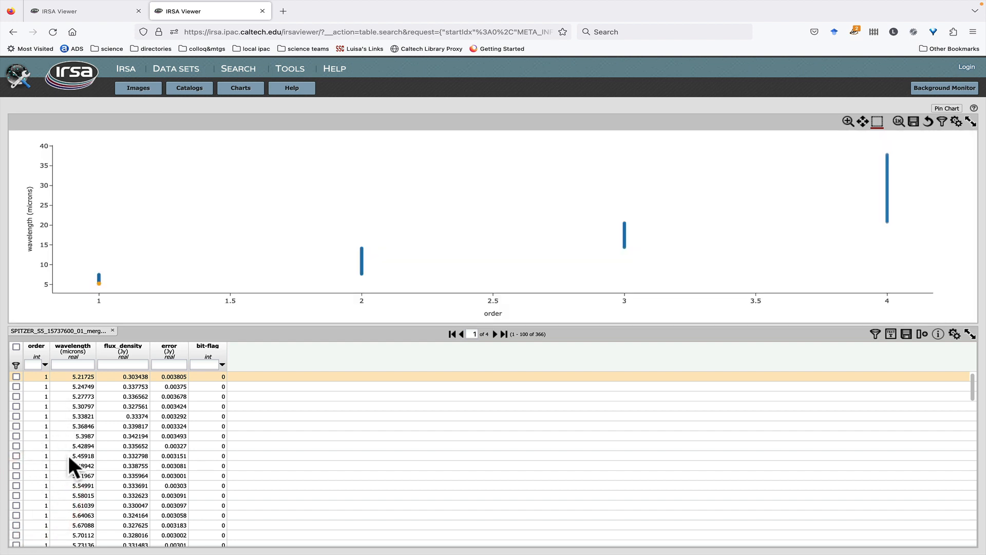
mouse_move(402, 294)
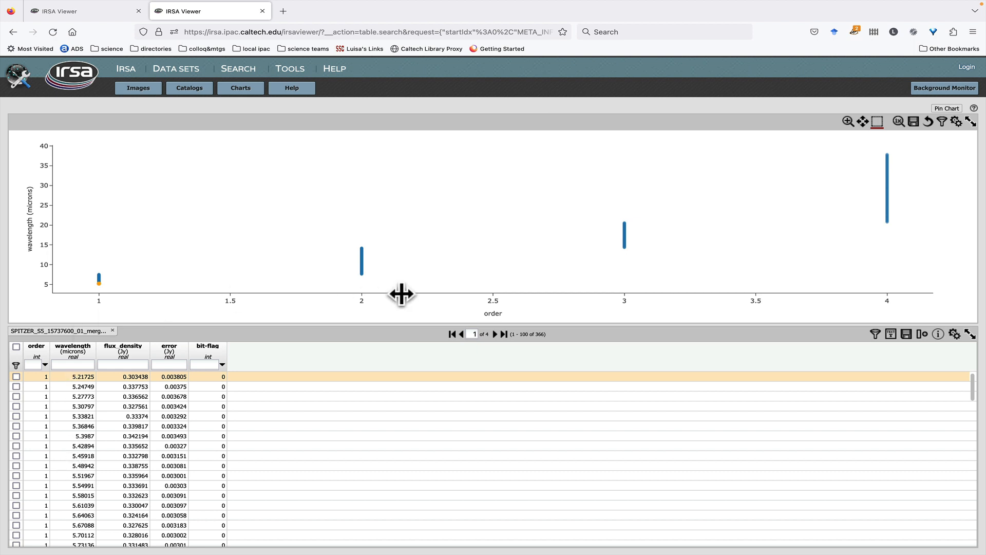
mouse_move(193, 121)
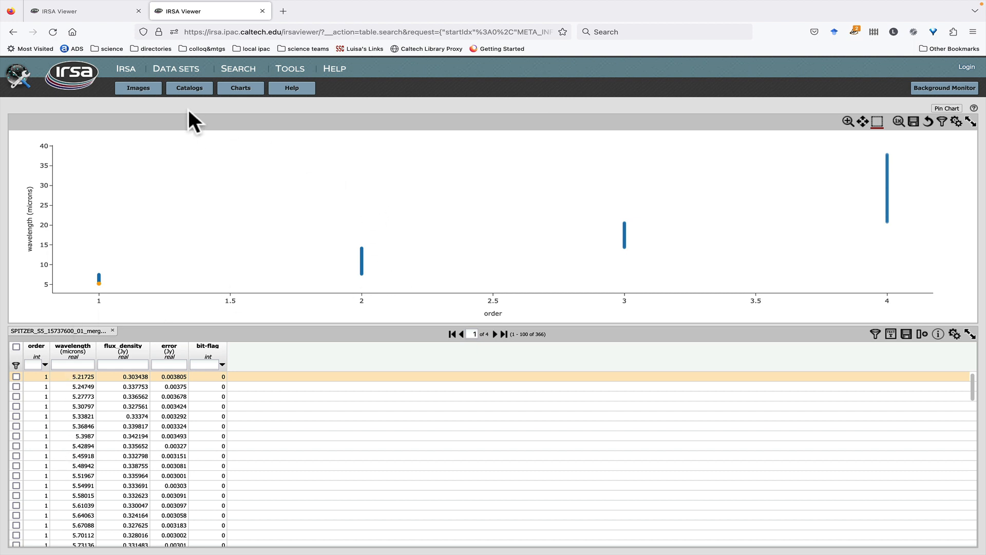
Reload the Spitzer table with 'Attempt to interpret tables as spectra' so flux density plots against wavelength.
click(189, 87)
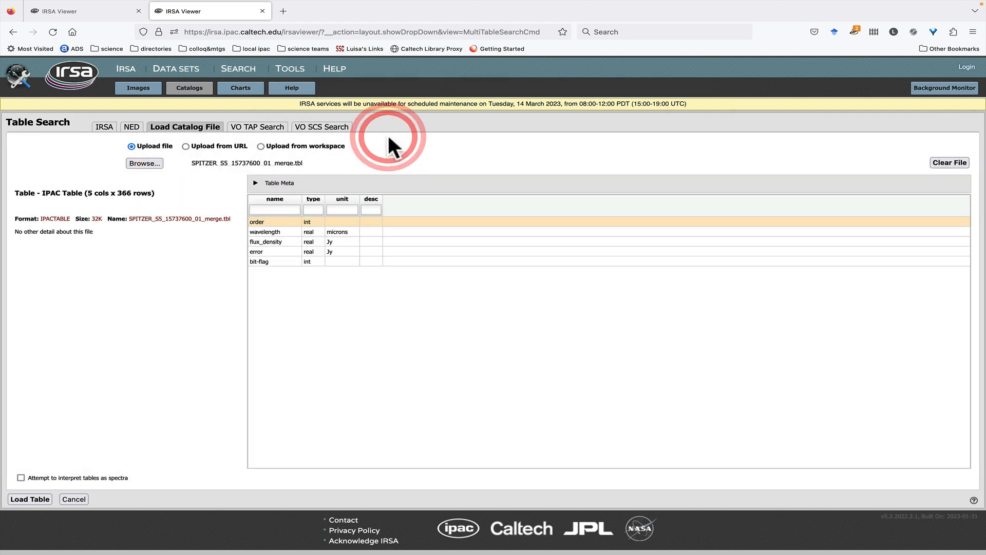
mouse_move(278, 317)
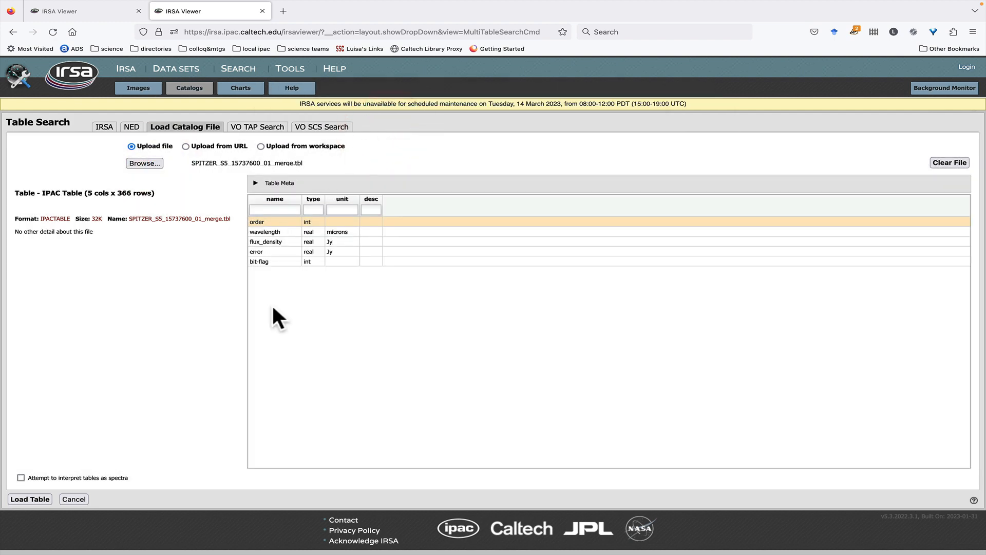
click(21, 478)
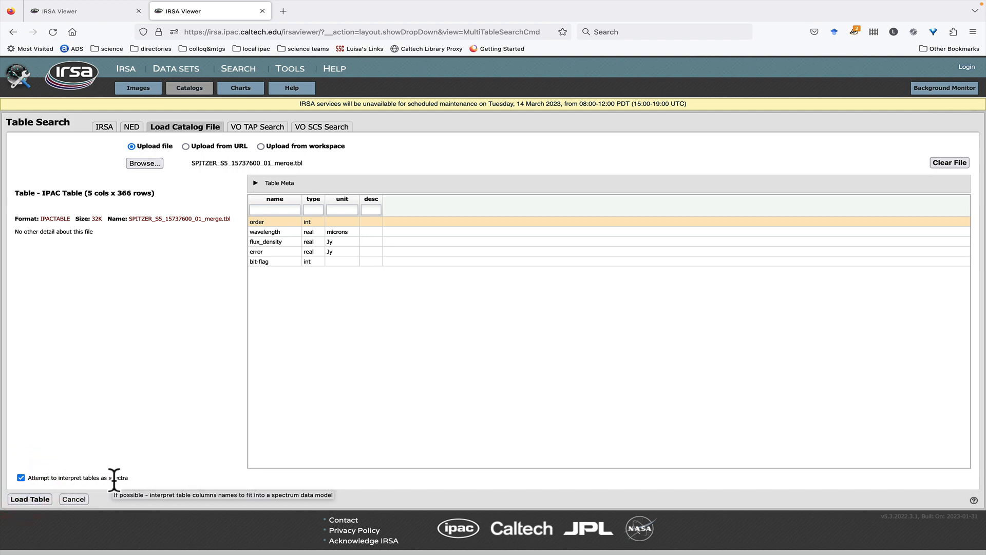
click(29, 499)
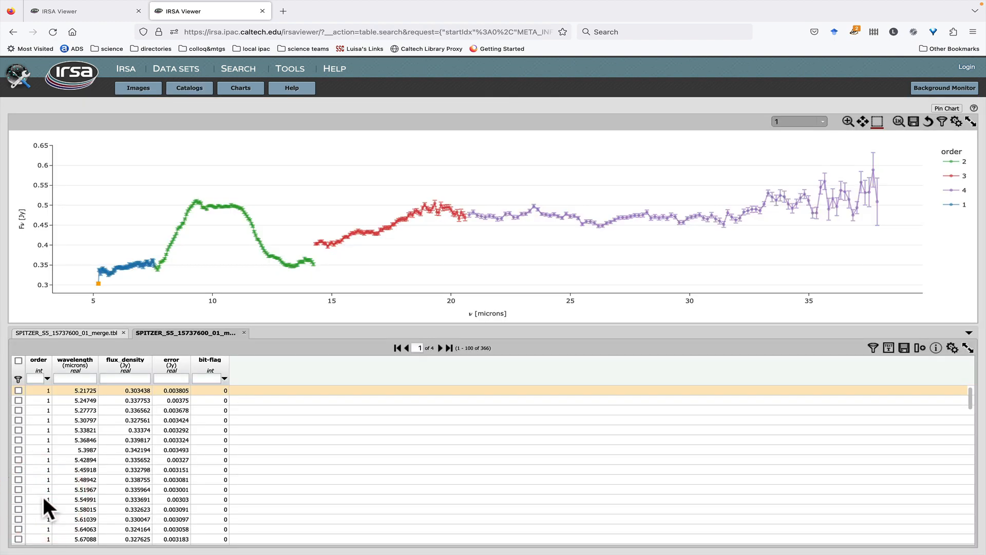
mouse_move(56, 504)
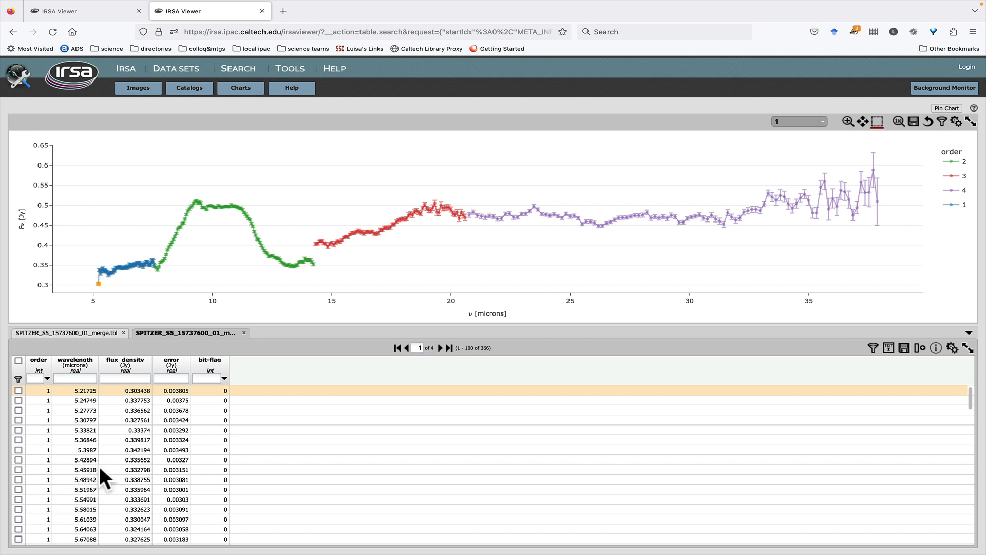
mouse_move(470, 247)
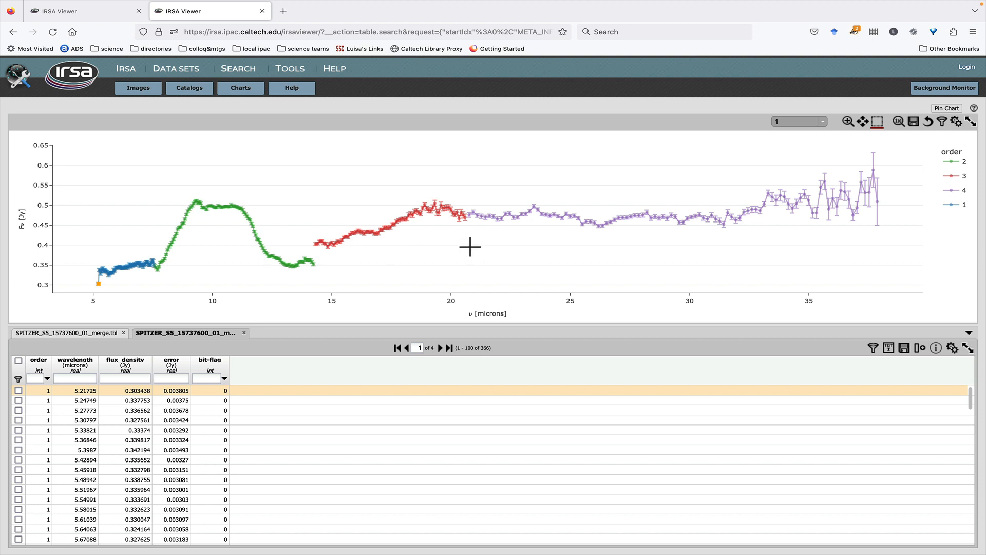
mouse_move(119, 258)
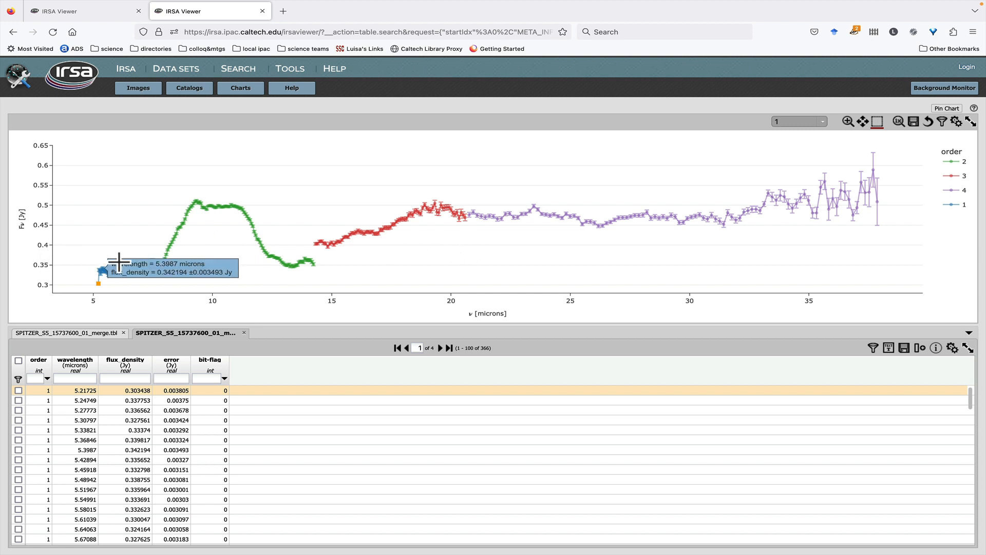
mouse_move(954, 240)
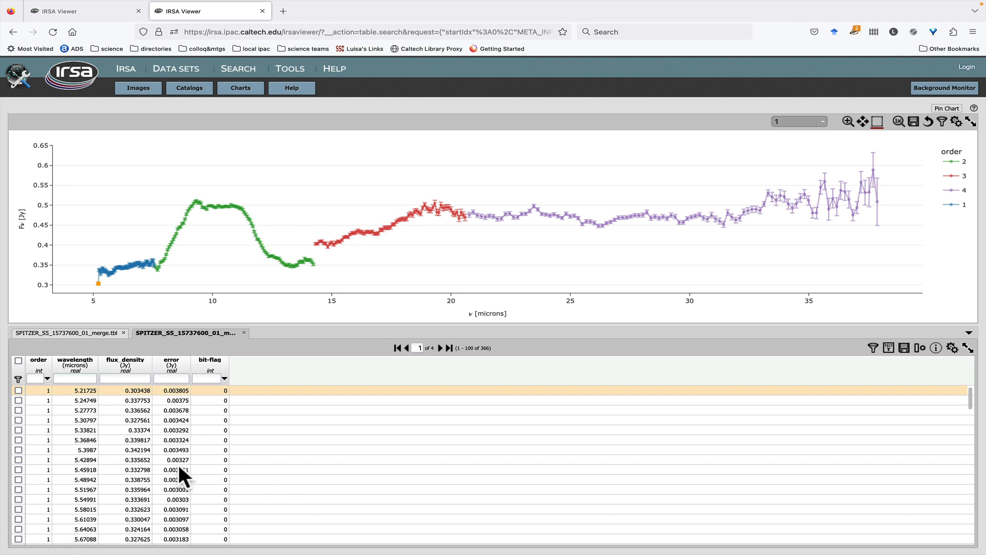
mouse_move(160, 430)
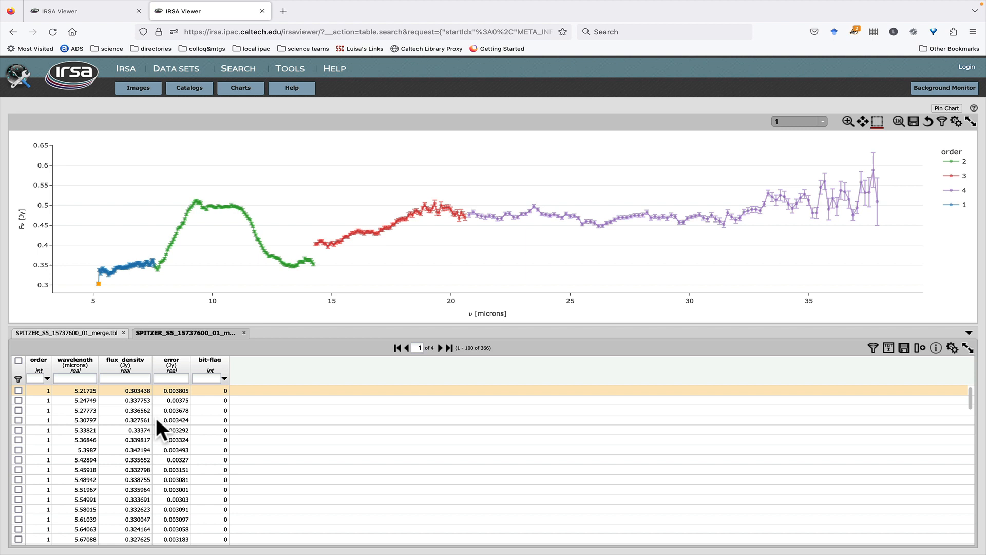
mouse_move(522, 322)
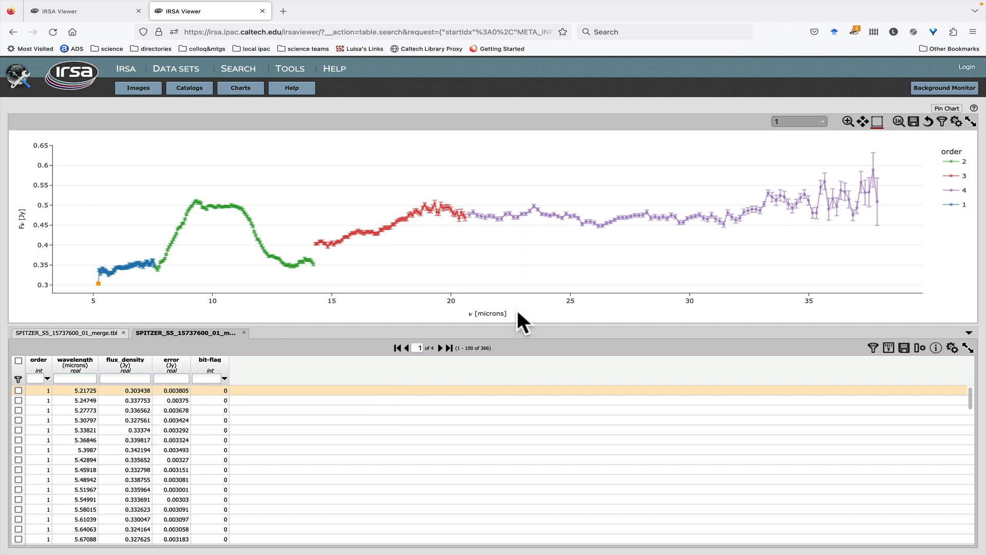
mouse_move(183, 302)
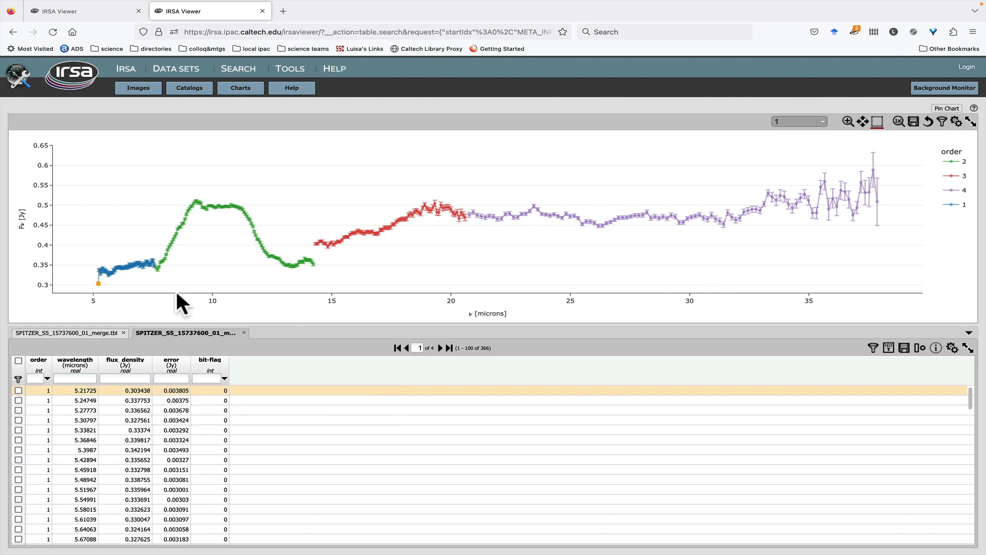
mouse_move(480, 324)
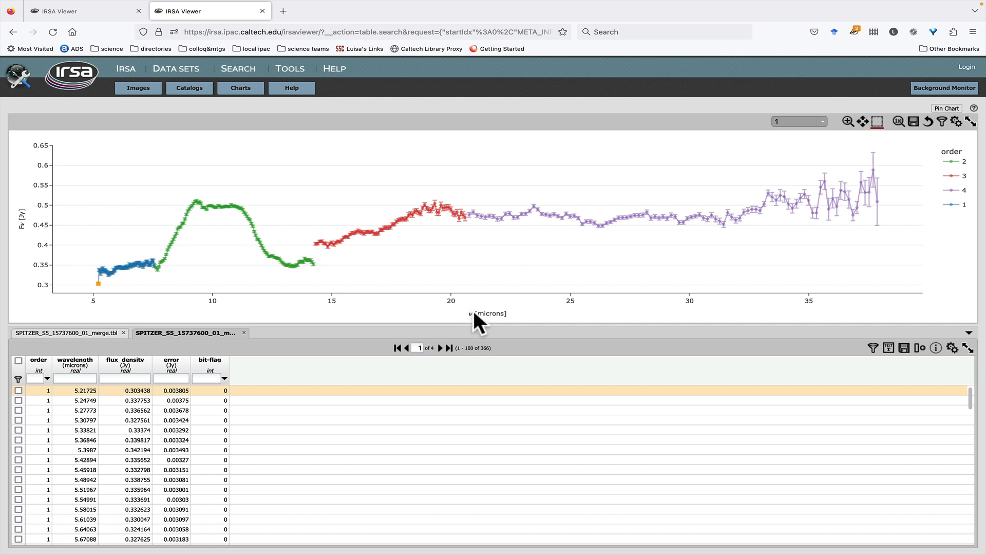
mouse_move(520, 326)
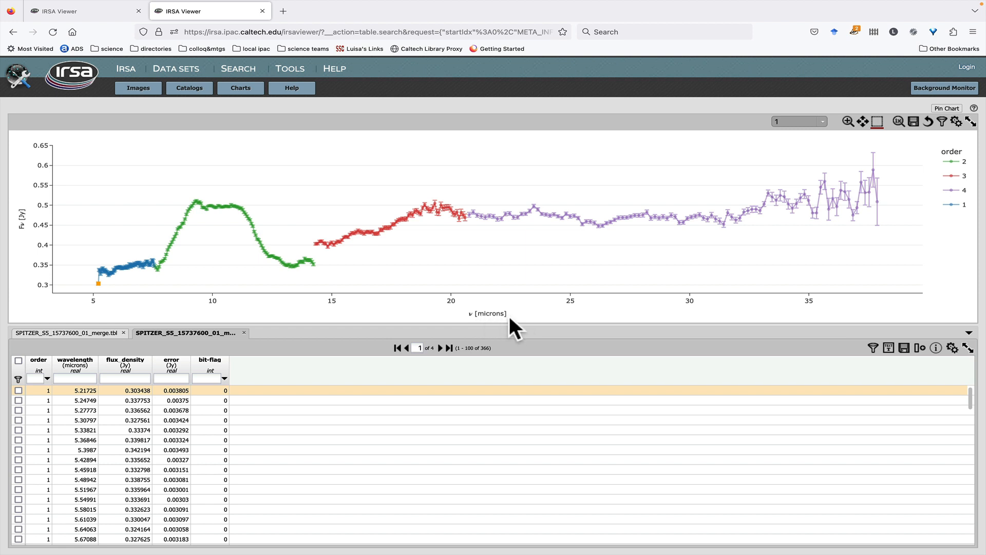
mouse_move(88, 328)
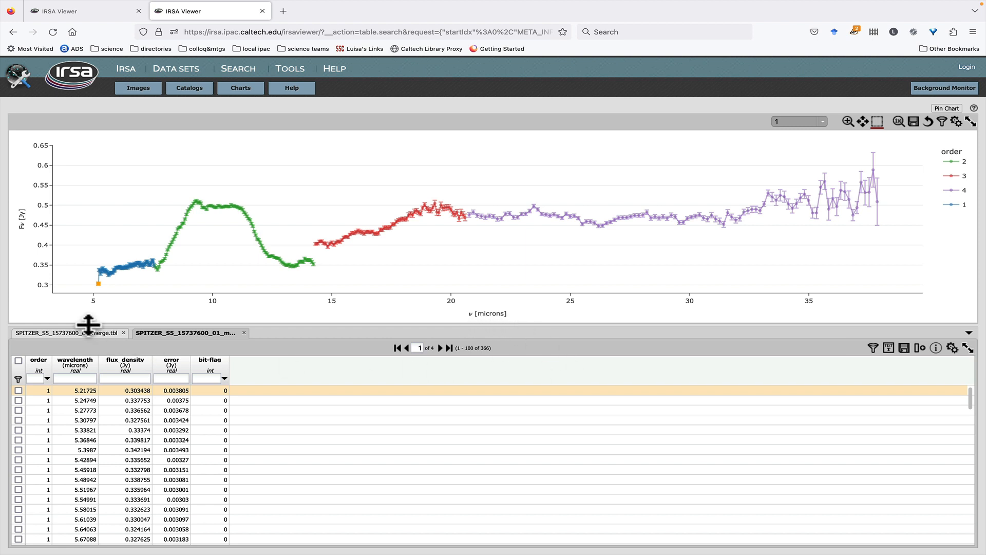
mouse_move(48, 324)
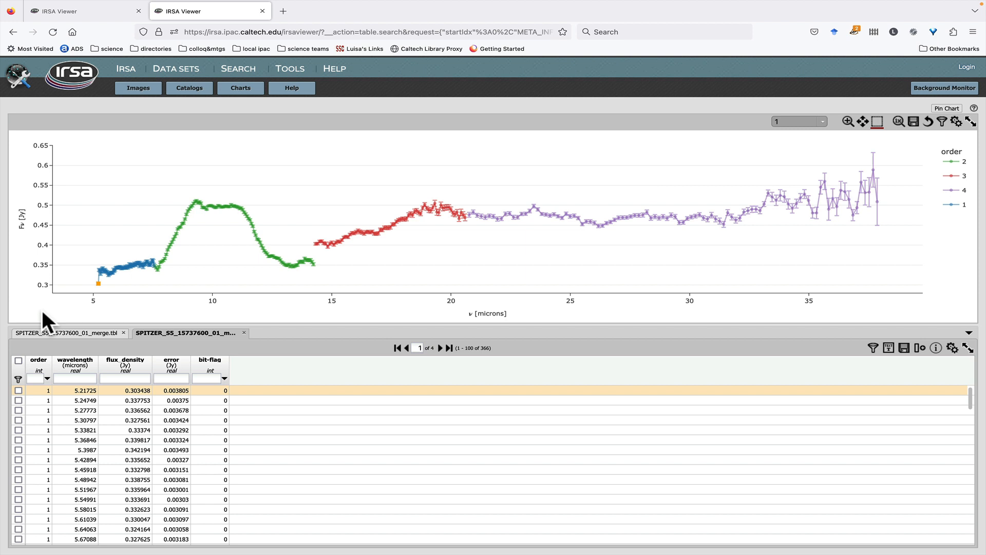
mouse_move(30, 245)
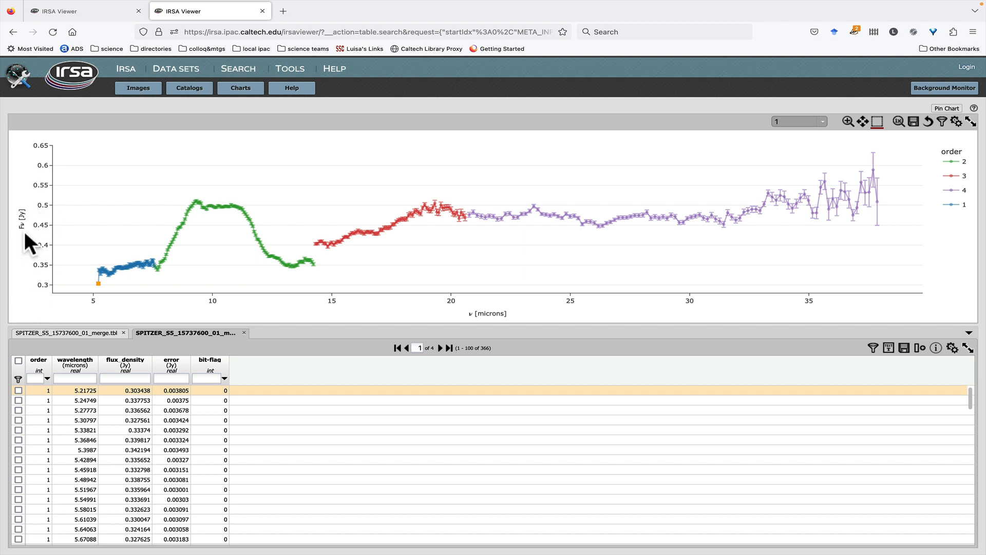
mouse_move(857, 152)
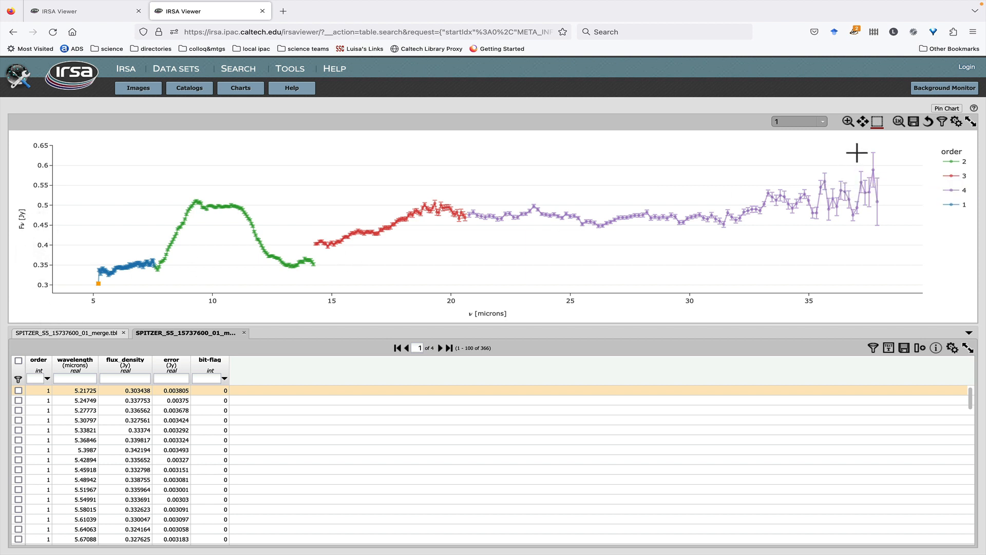
mouse_move(870, 226)
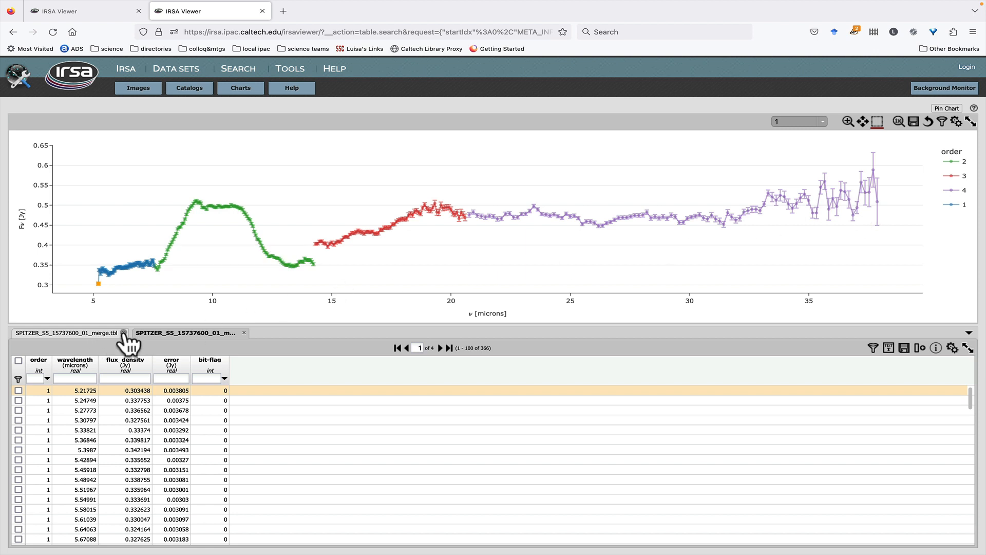
Close the non-spectral table and upload the second file SPITZER_SS_15737602_merge.tbl as a new table.
click(245, 332)
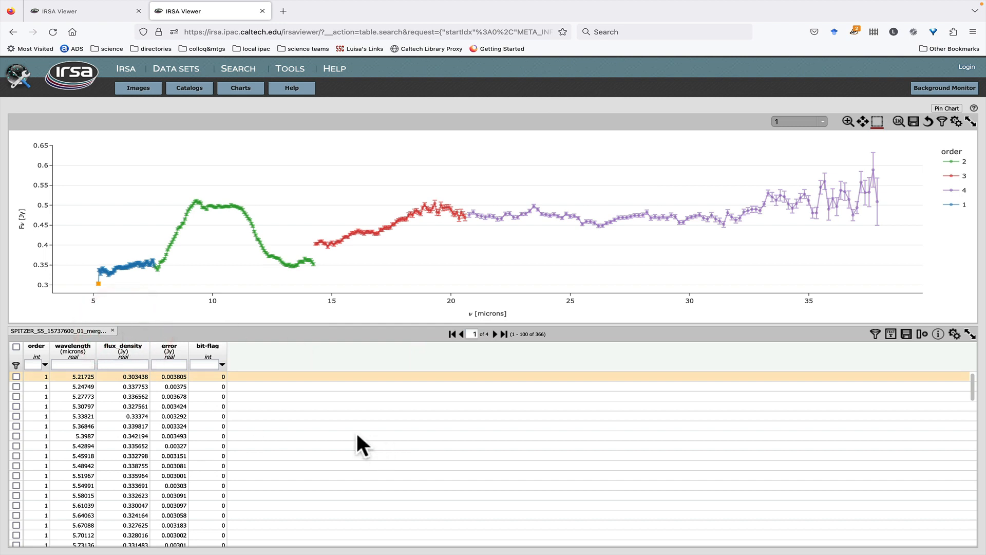
click(189, 88)
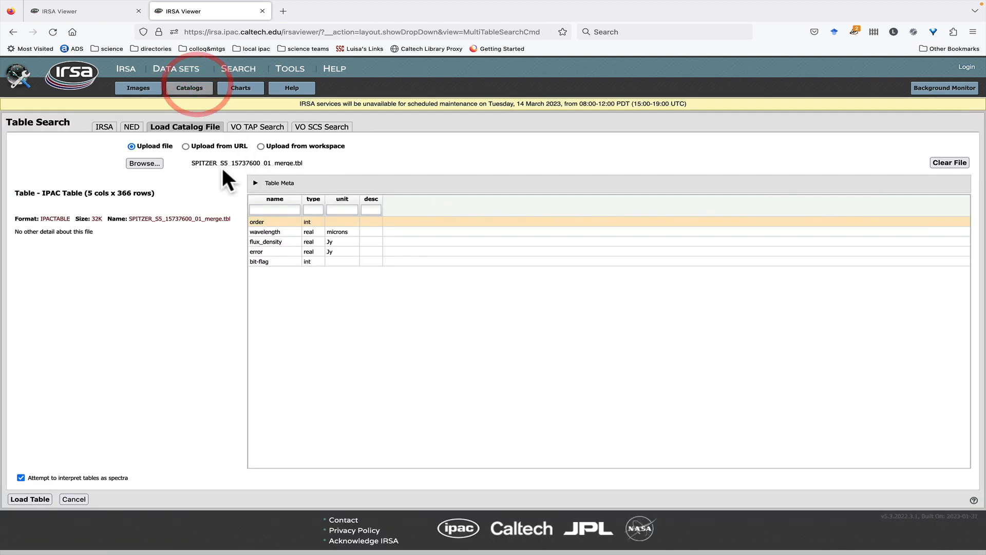
click(144, 163)
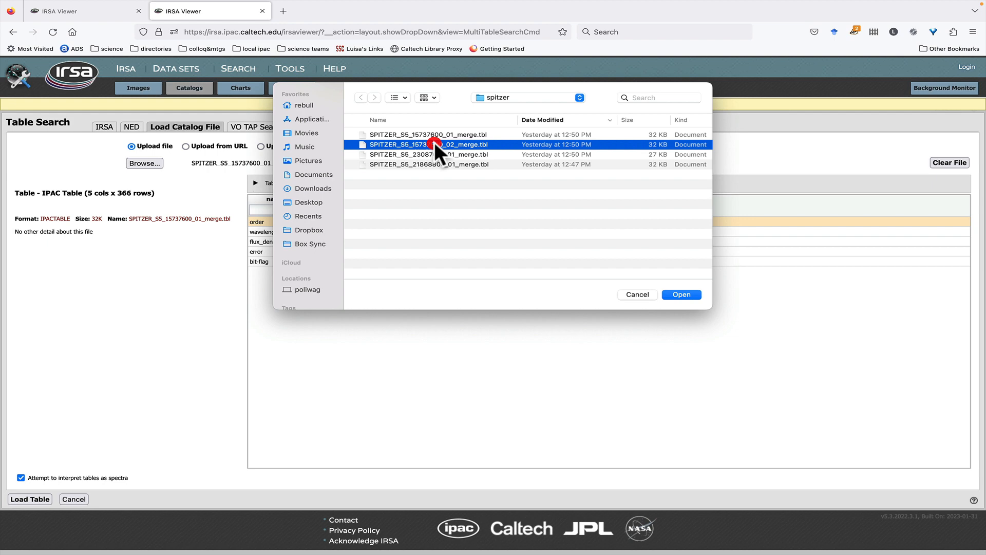
click(681, 295)
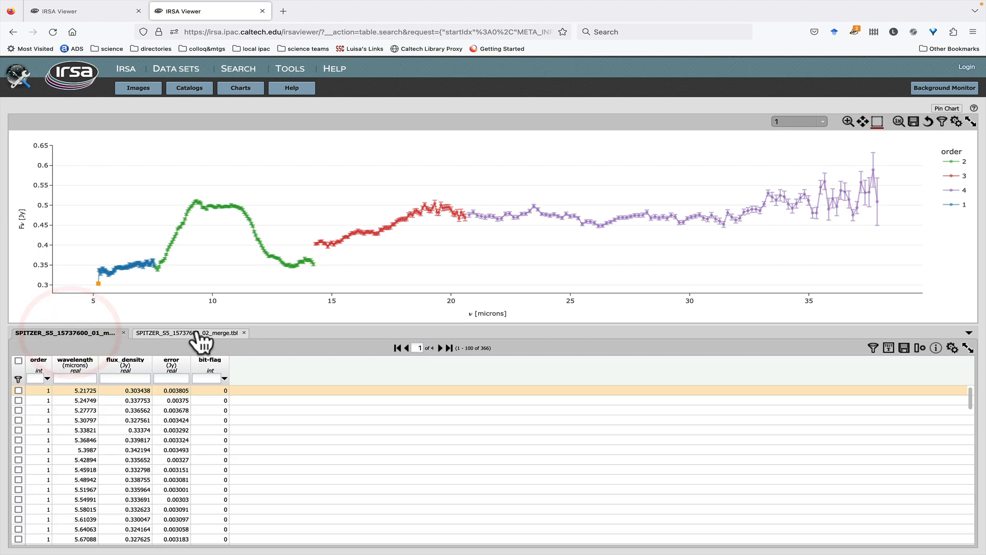
Pin the 01 merge table's spectrum chart and the 02 table's chart so both sit side by side.
click(183, 332)
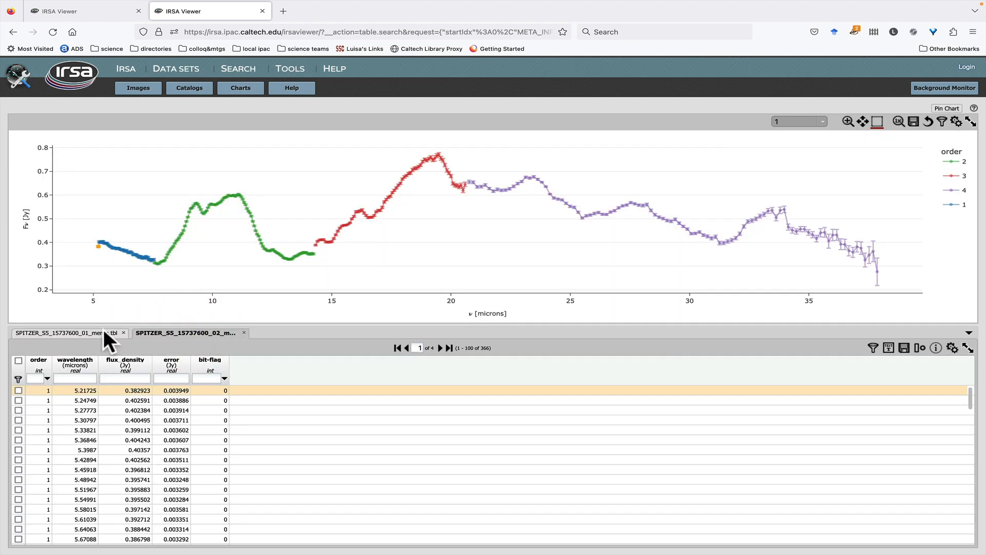
click(60, 332)
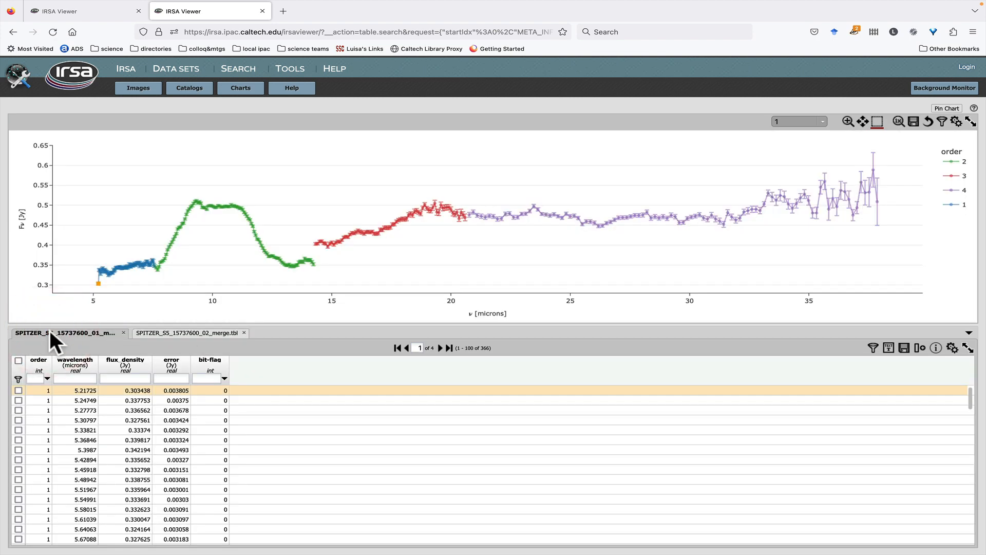
mouse_move(248, 301)
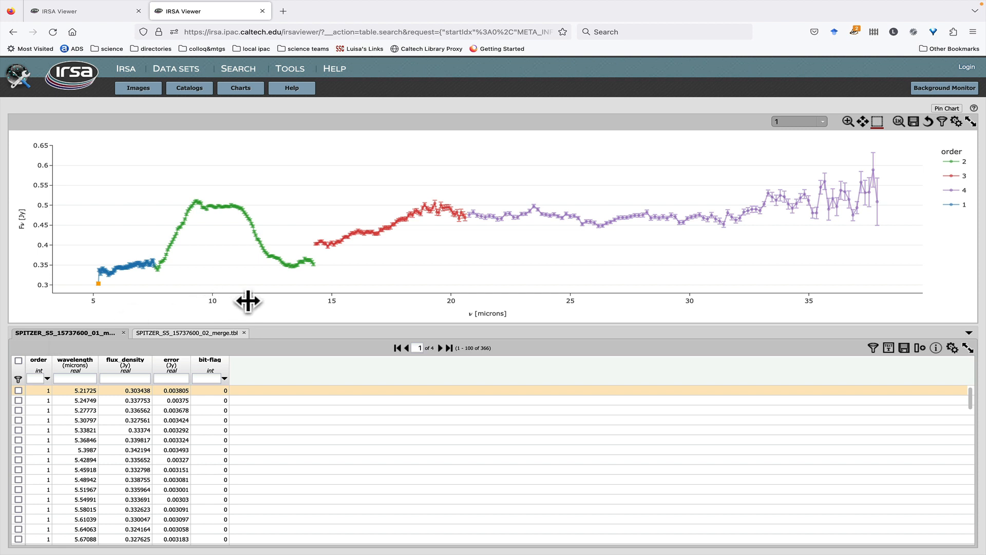
mouse_move(969, 121)
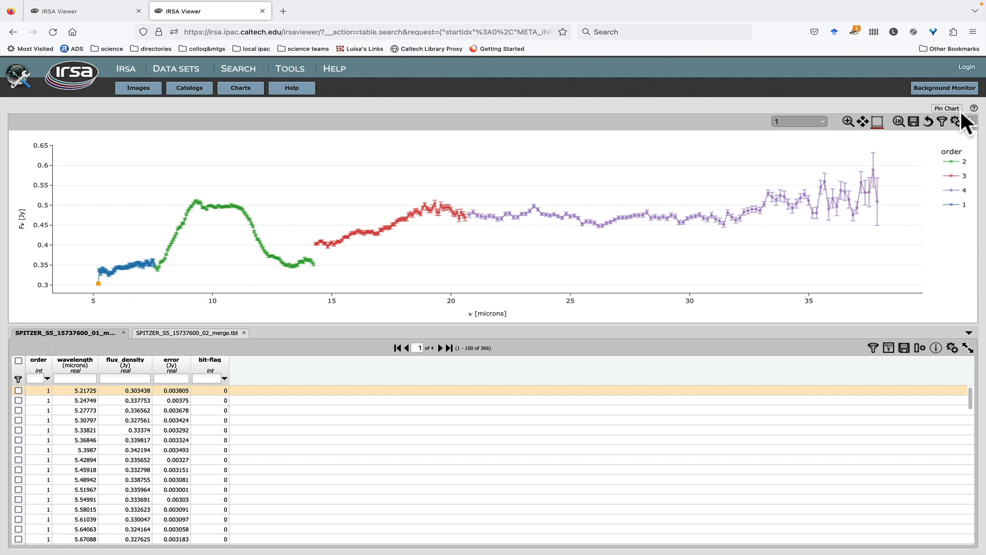
click(947, 107)
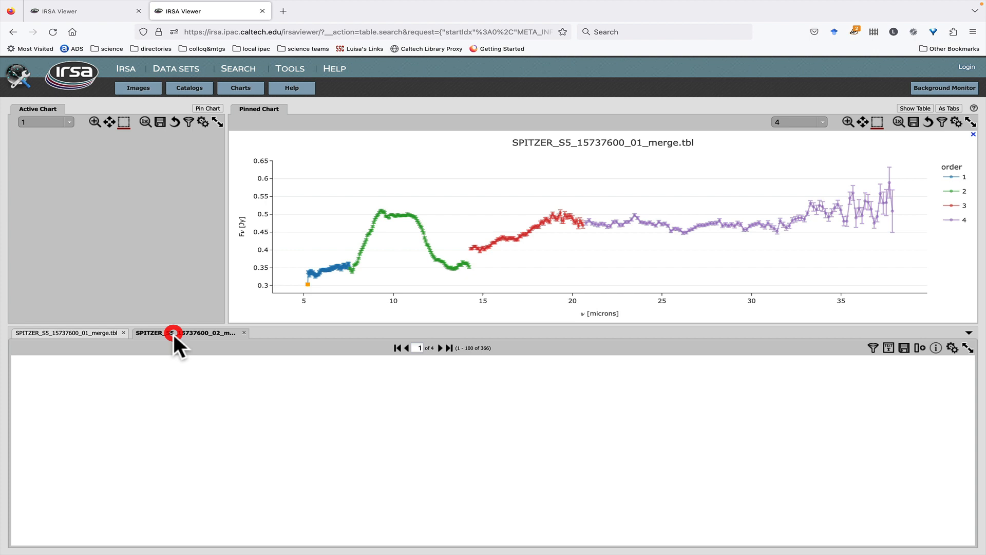
click(183, 332)
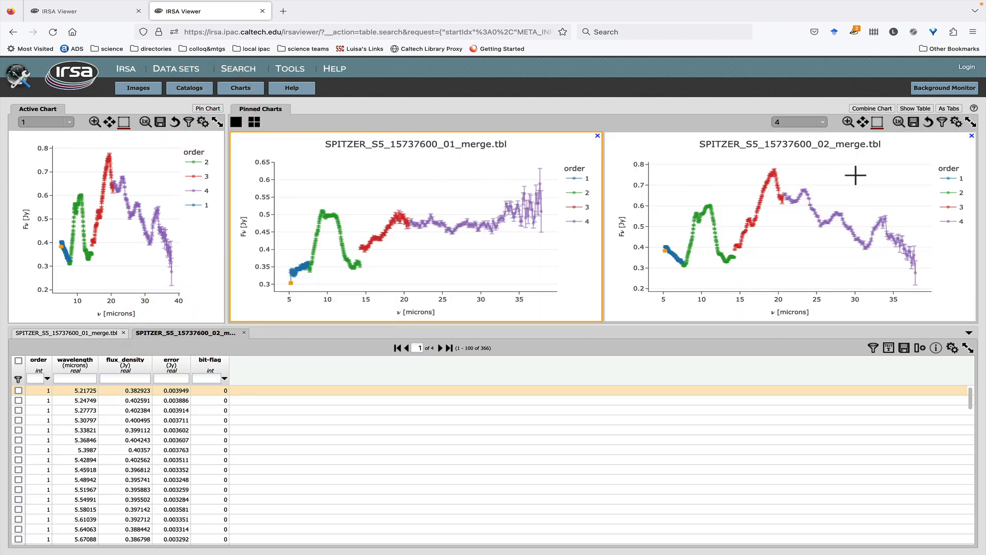
mouse_move(844, 194)
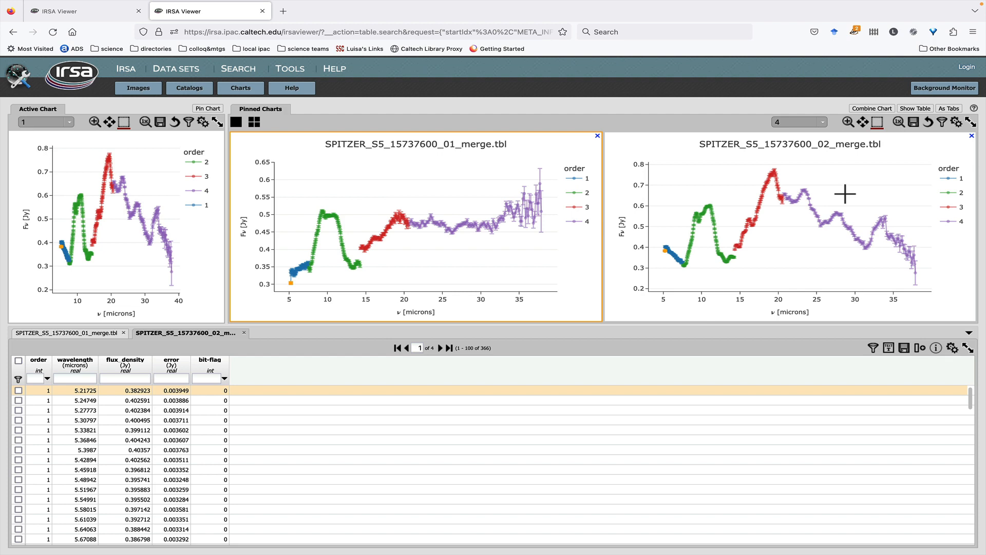
click(65, 333)
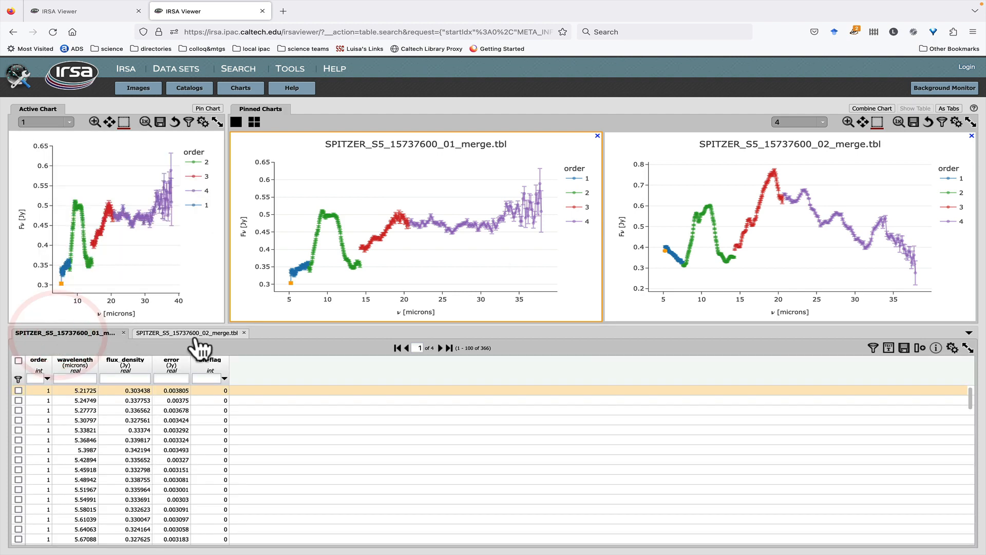
click(185, 333)
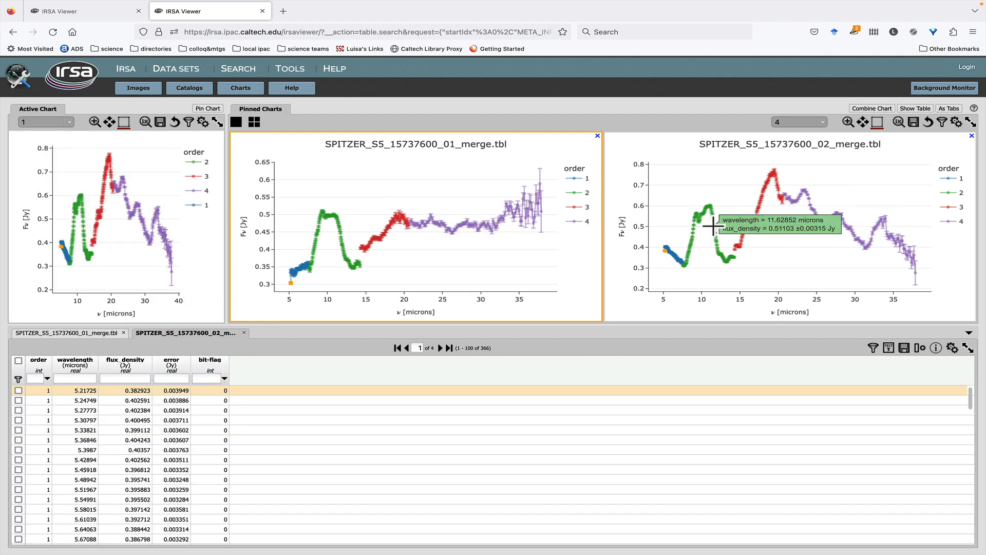
mouse_move(880, 122)
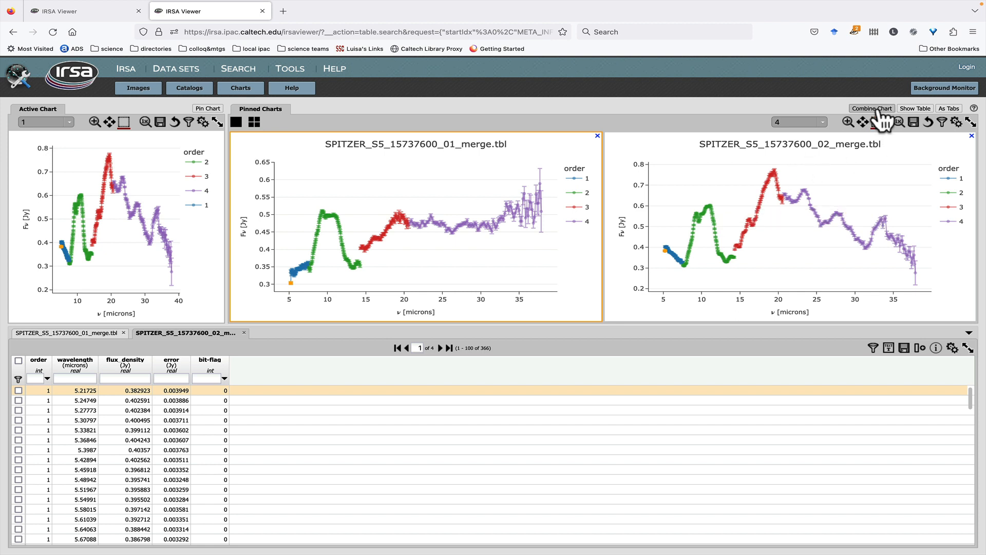
Combine both pinned merge charts into a new chart titled 'combined' overlaying all eight orders.
click(873, 107)
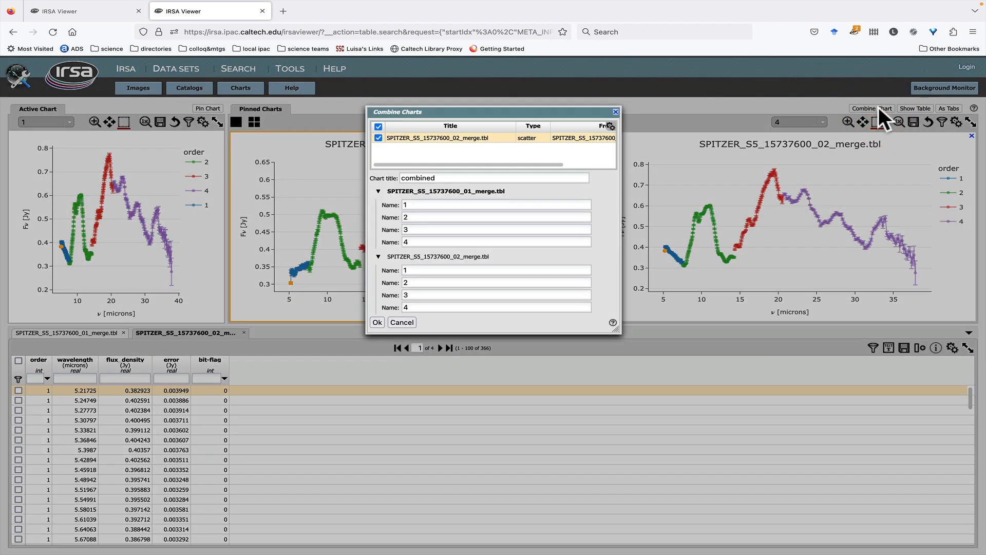
mouse_move(430, 119)
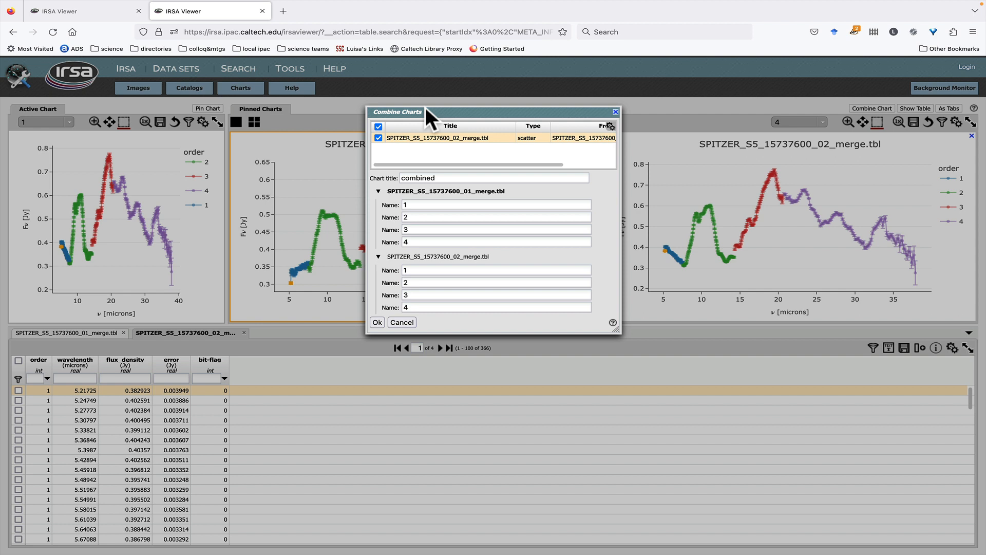
mouse_move(296, 186)
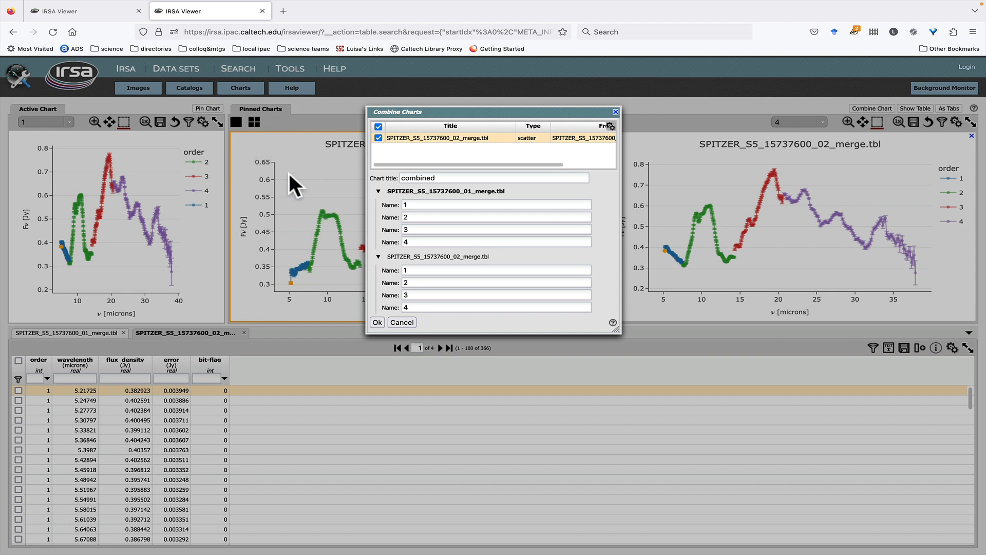
mouse_move(417, 154)
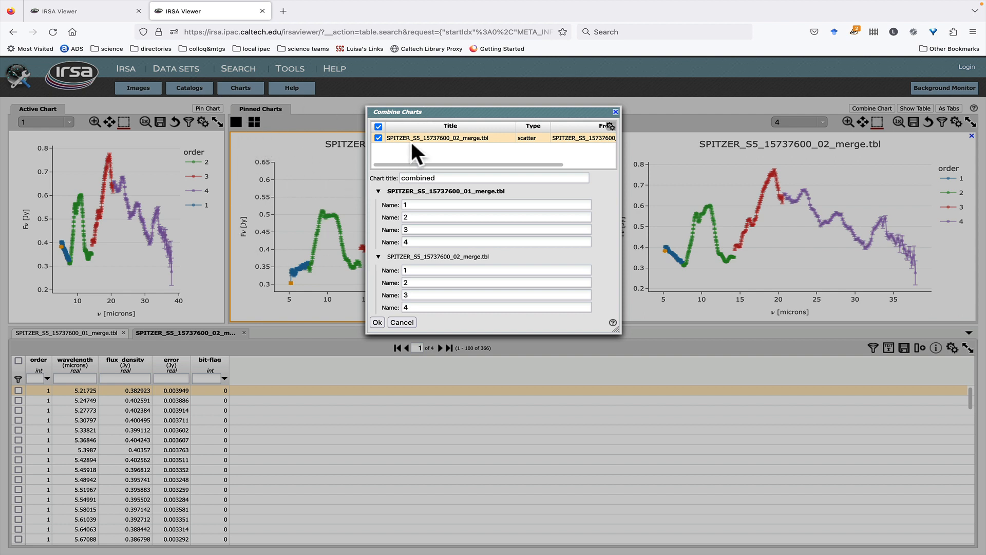
mouse_move(433, 207)
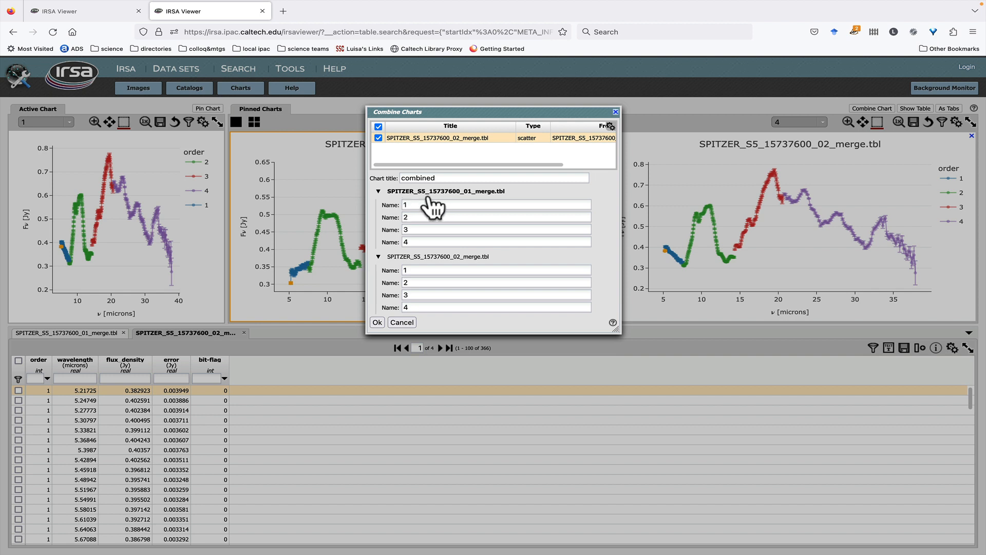
mouse_move(421, 275)
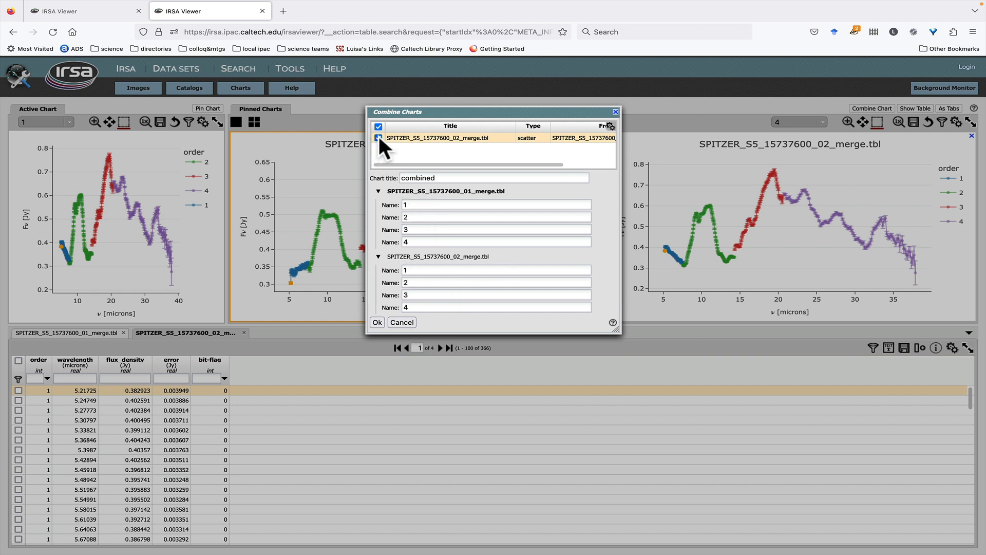
click(378, 138)
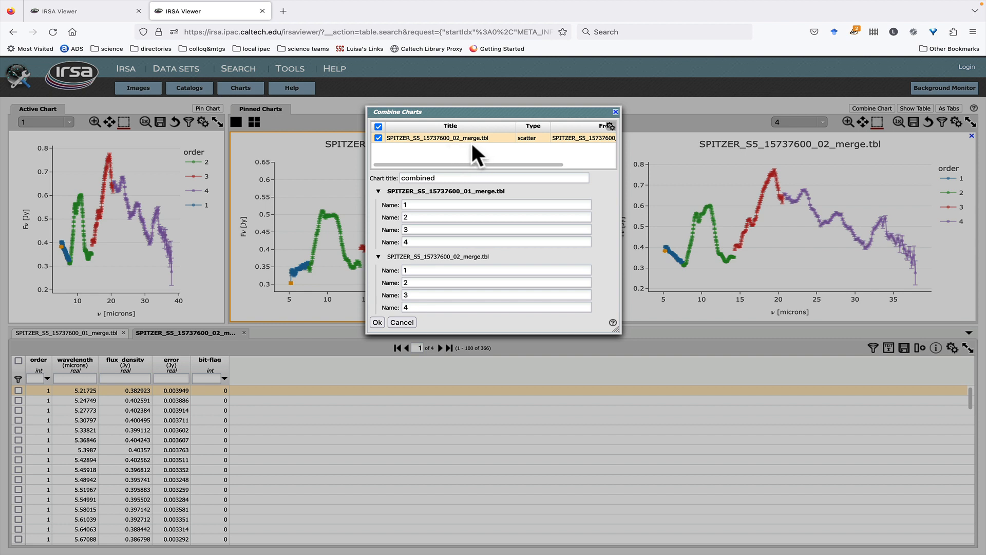
mouse_move(280, 175)
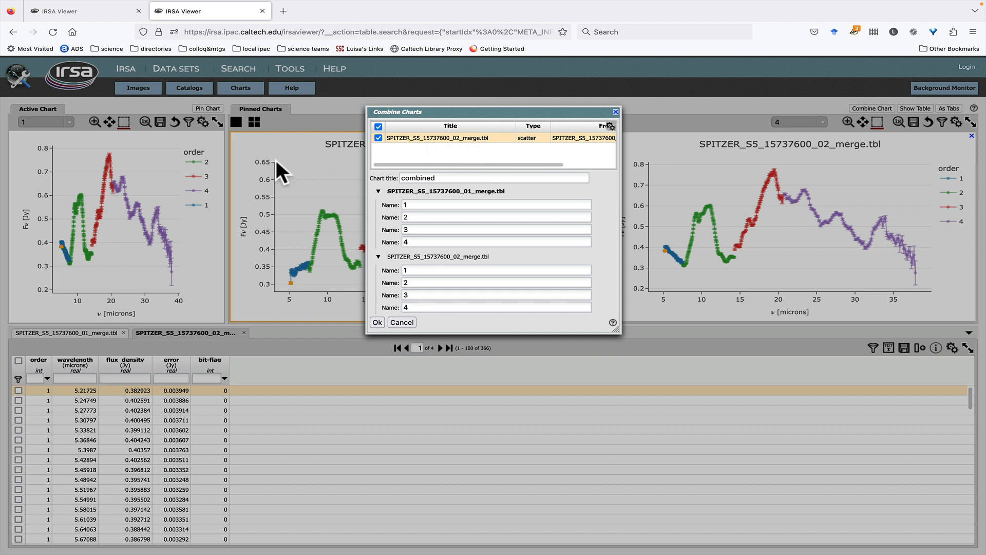
mouse_move(415, 210)
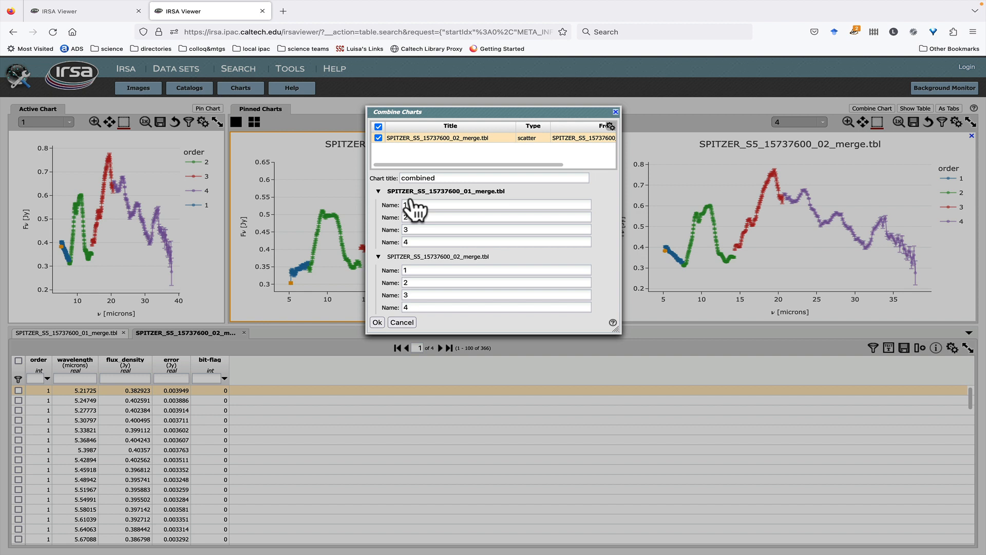
mouse_move(418, 243)
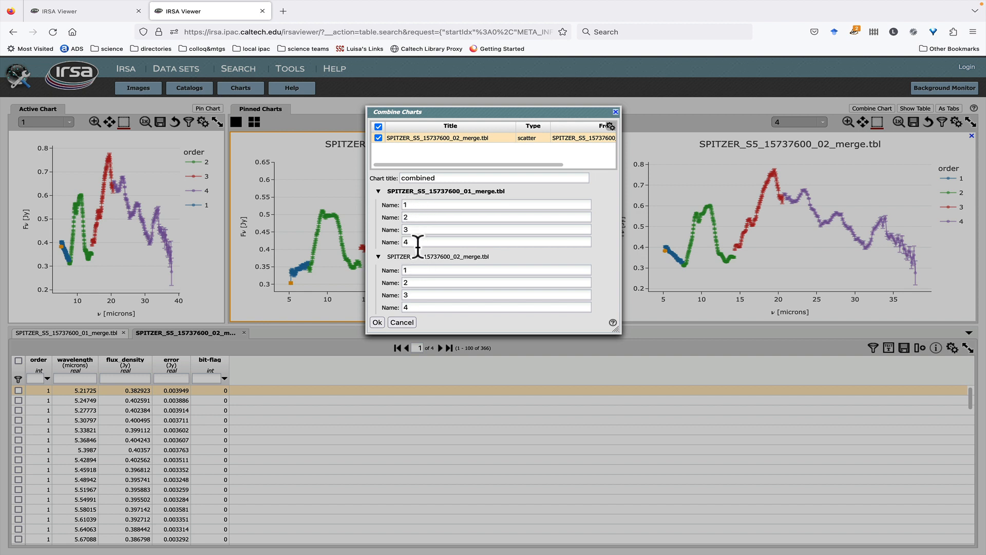
mouse_move(415, 323)
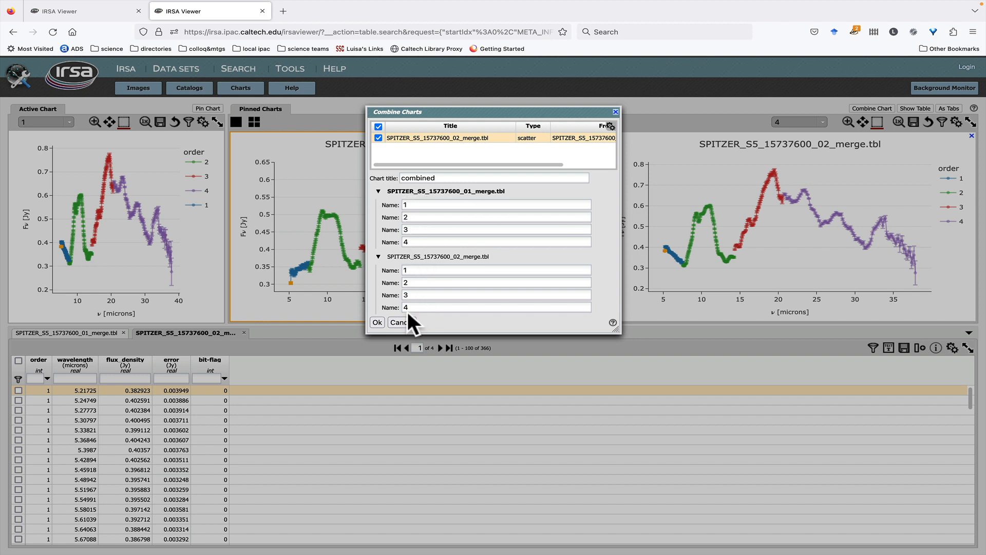
click(376, 321)
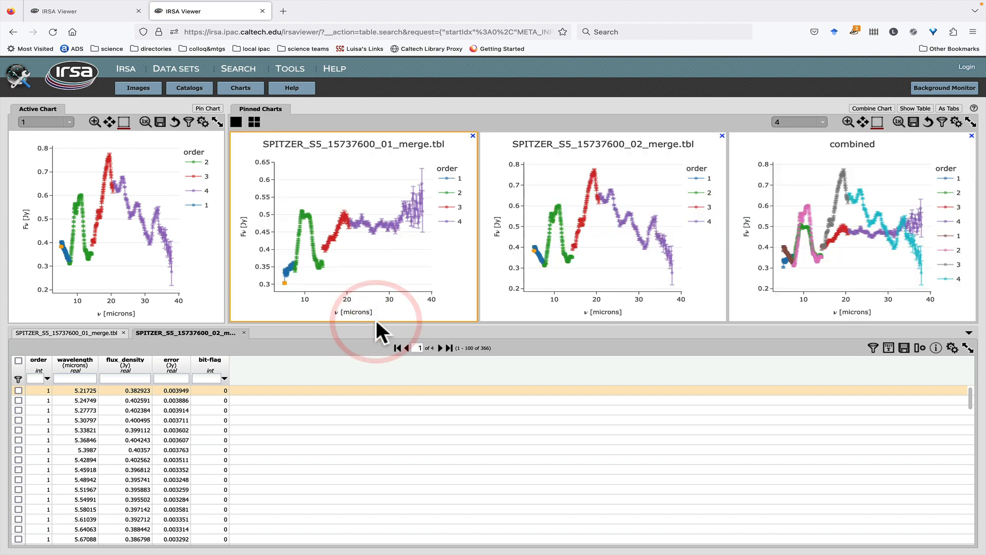
mouse_move(783, 167)
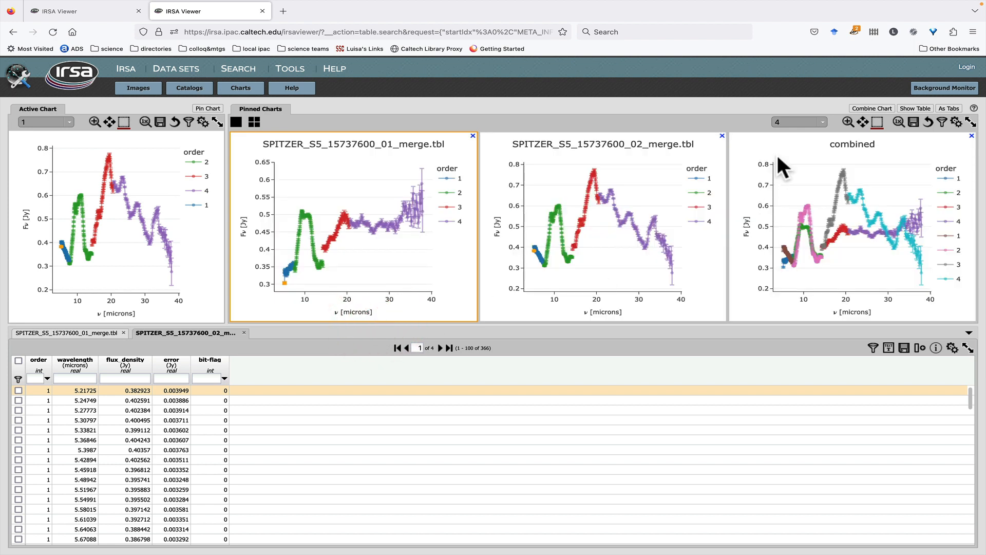
Switch the pinned charts to single-chart layout so only the combined chart shows, enlarged.
click(236, 122)
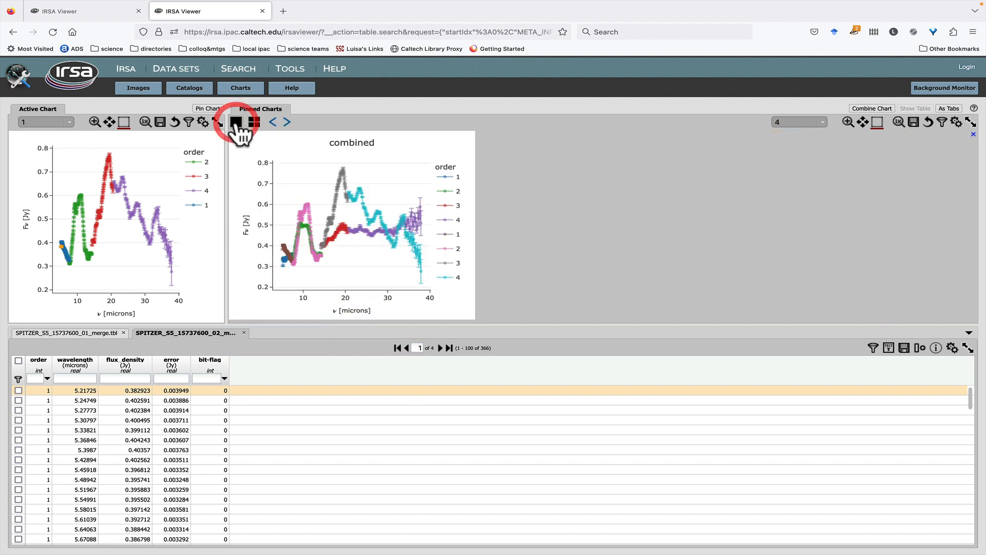
click(236, 122)
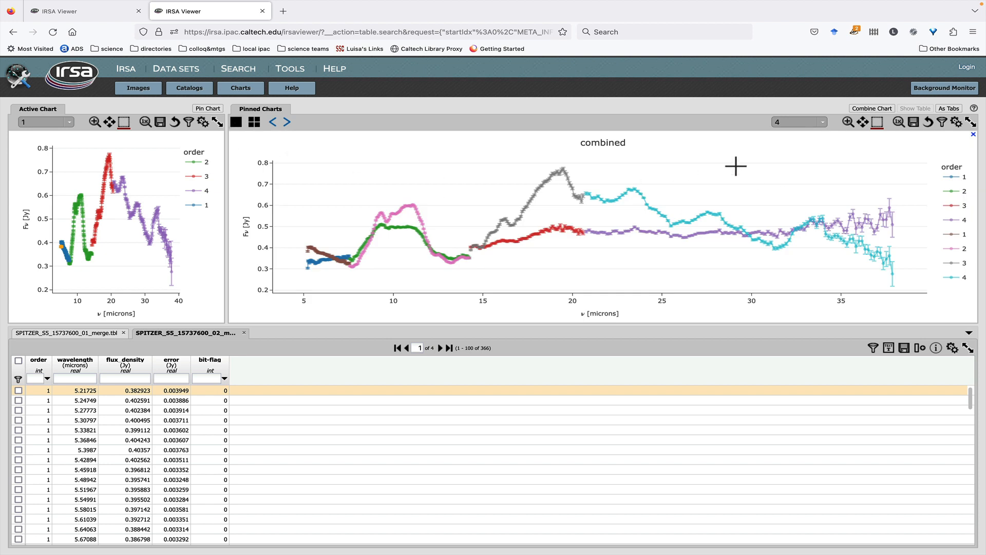
mouse_move(401, 261)
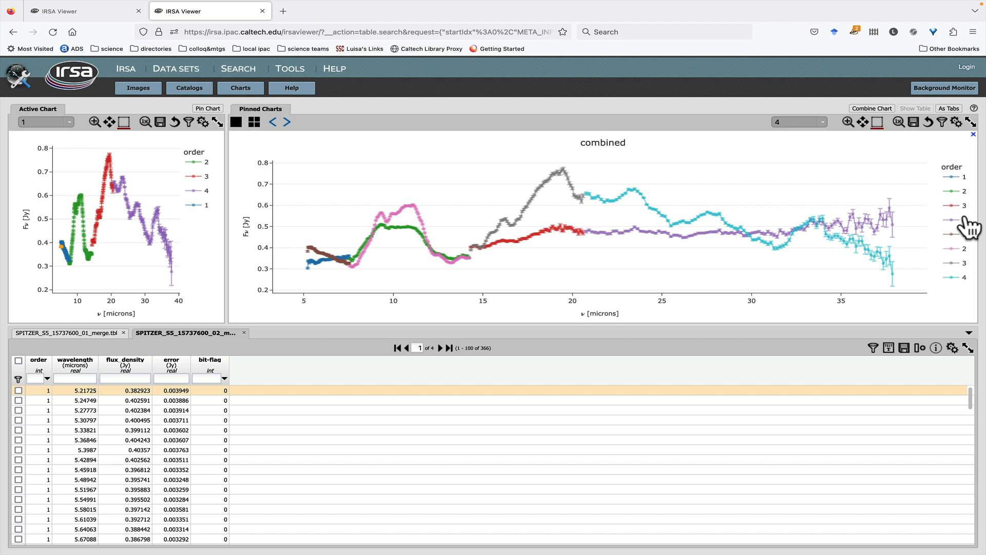
mouse_move(971, 233)
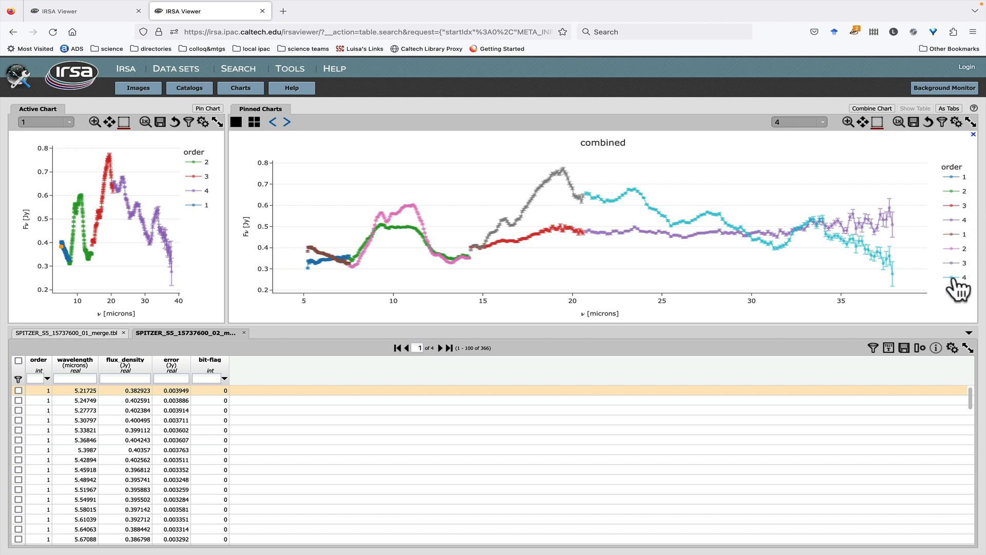
mouse_move(953, 286)
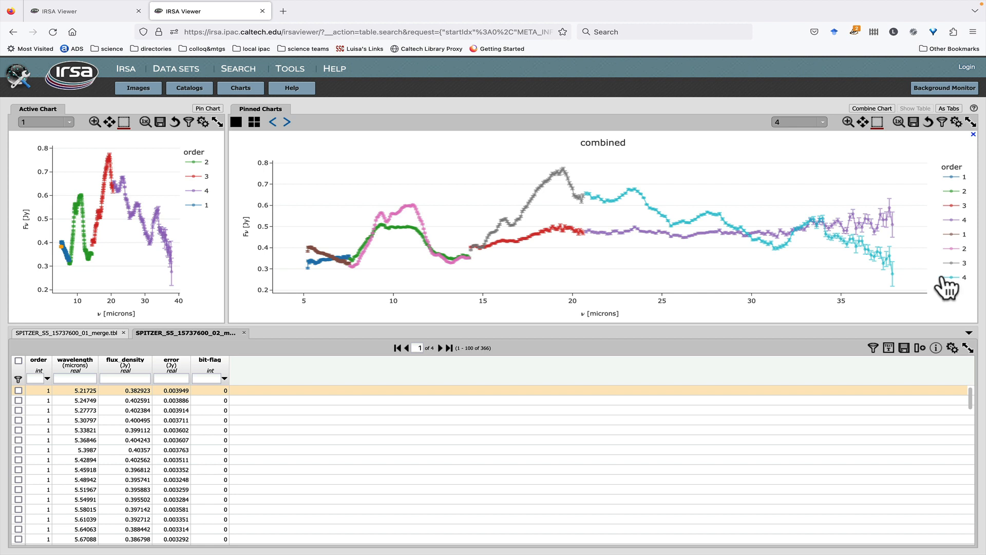
mouse_move(908, 244)
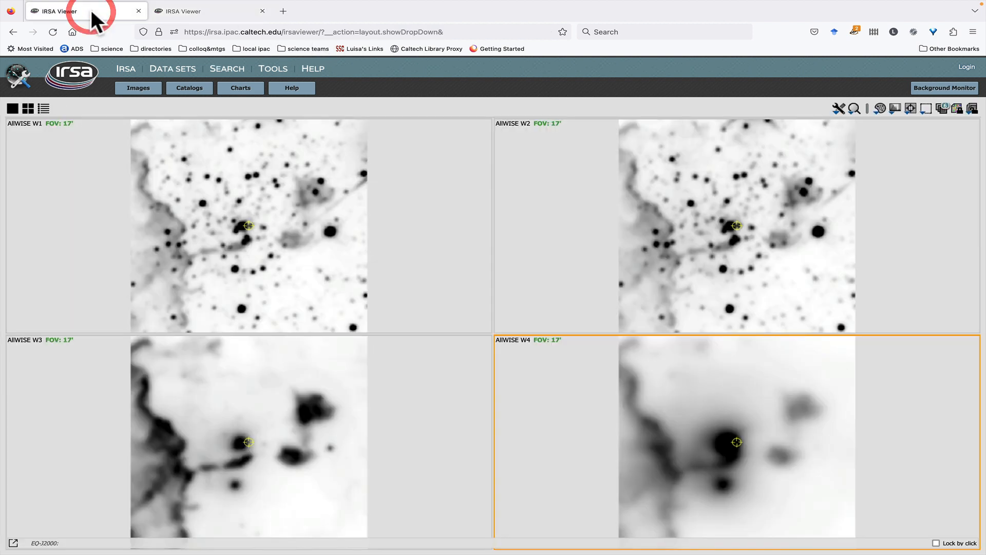
Pin the W1–W4 AllWISE line extractions as charts Extract Line 1–4 and end the extraction.
click(855, 108)
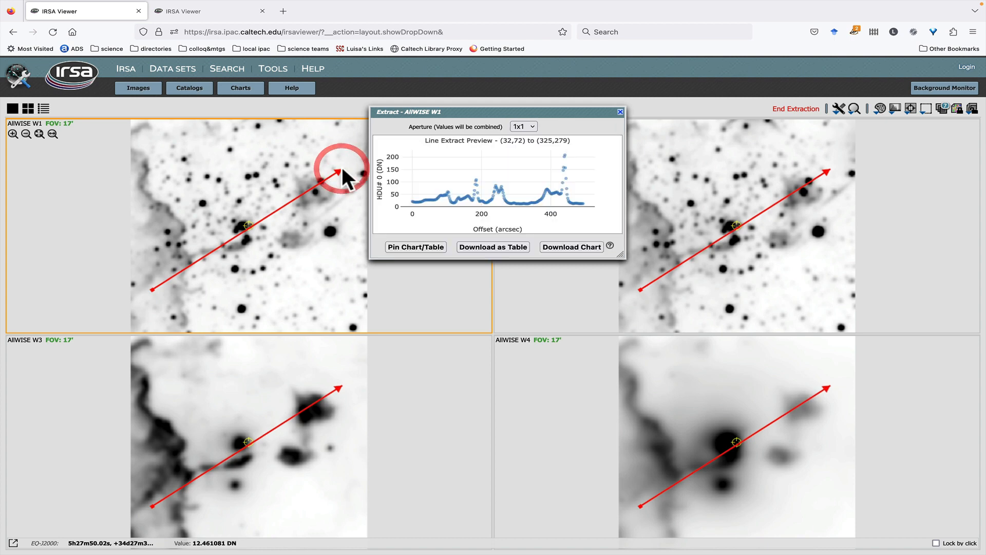
click(416, 247)
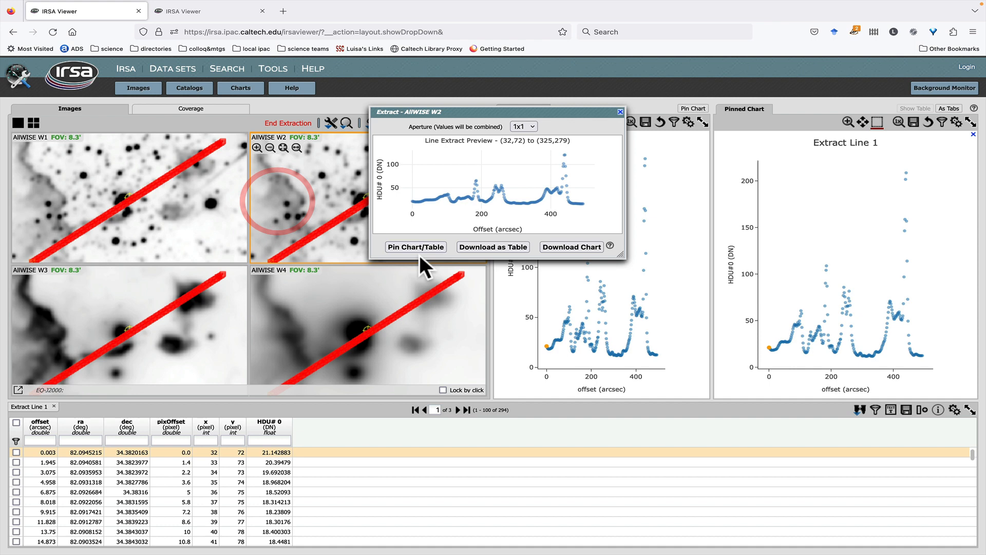
click(414, 246)
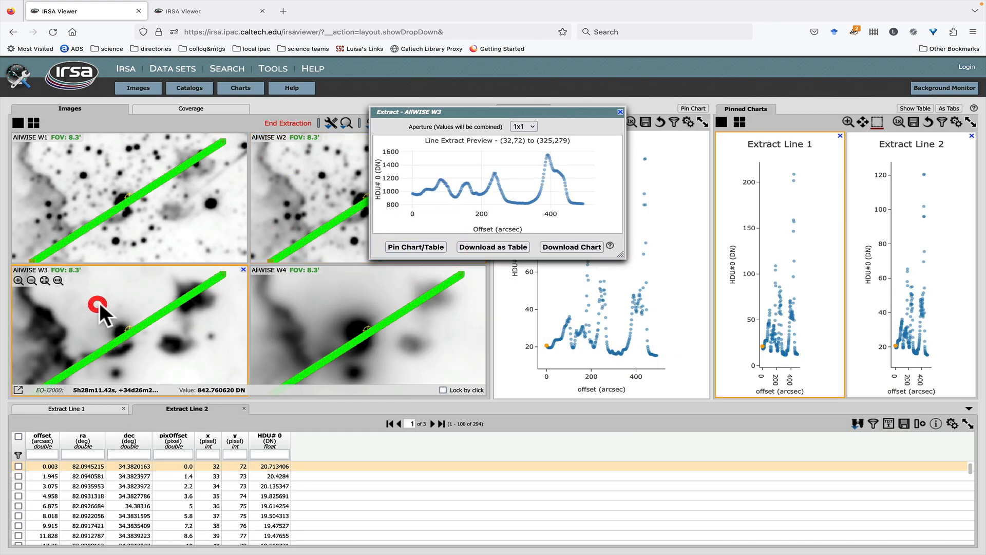
click(296, 297)
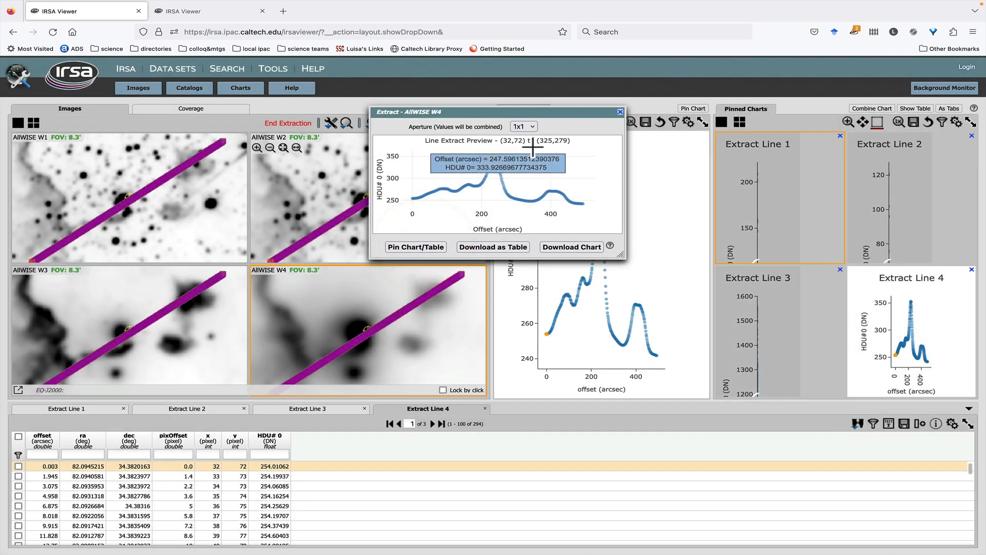
click(620, 111)
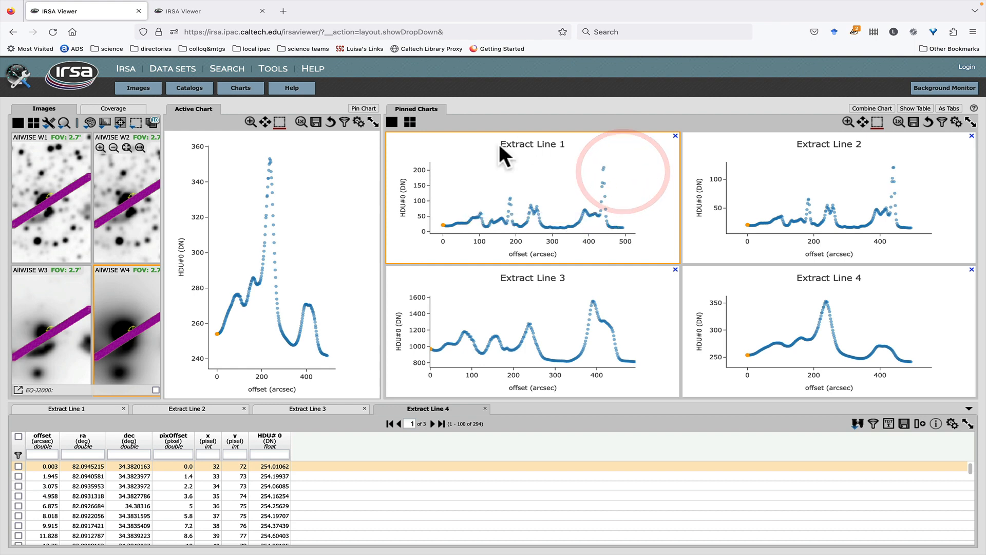
Include all four extraction charts in the combination and rename the traces WISE1 to WISE4.
click(871, 108)
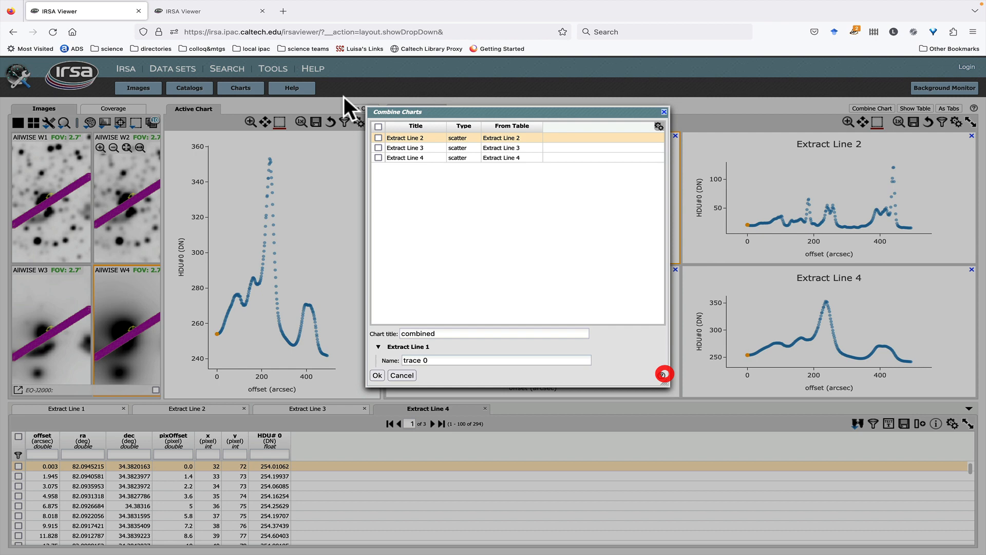
click(378, 126)
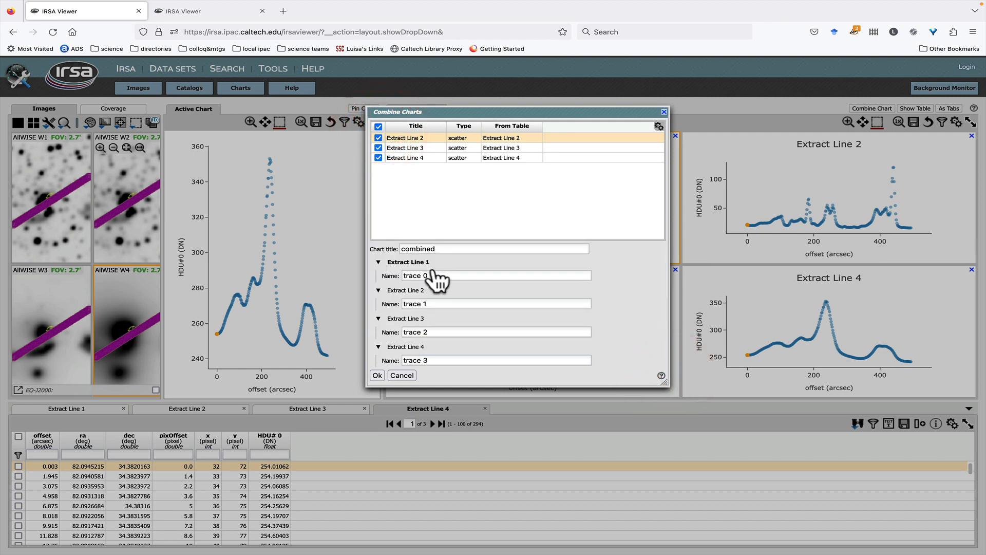
click(496, 276)
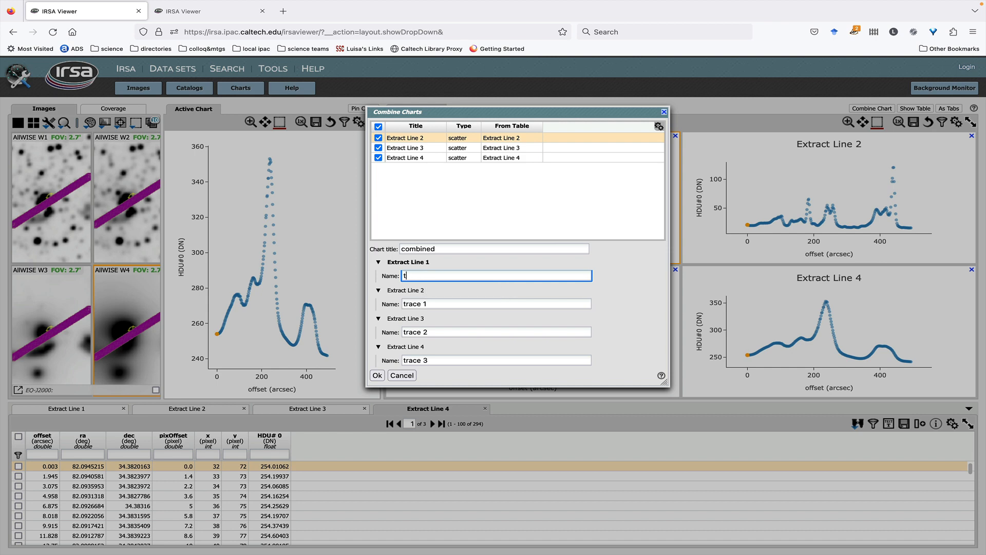
text(WISE)
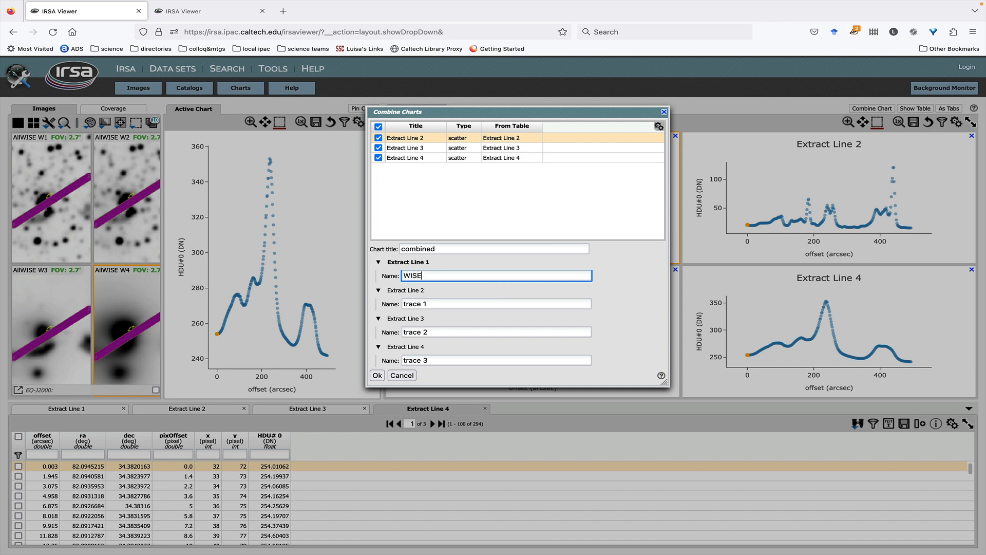
click(496, 304)
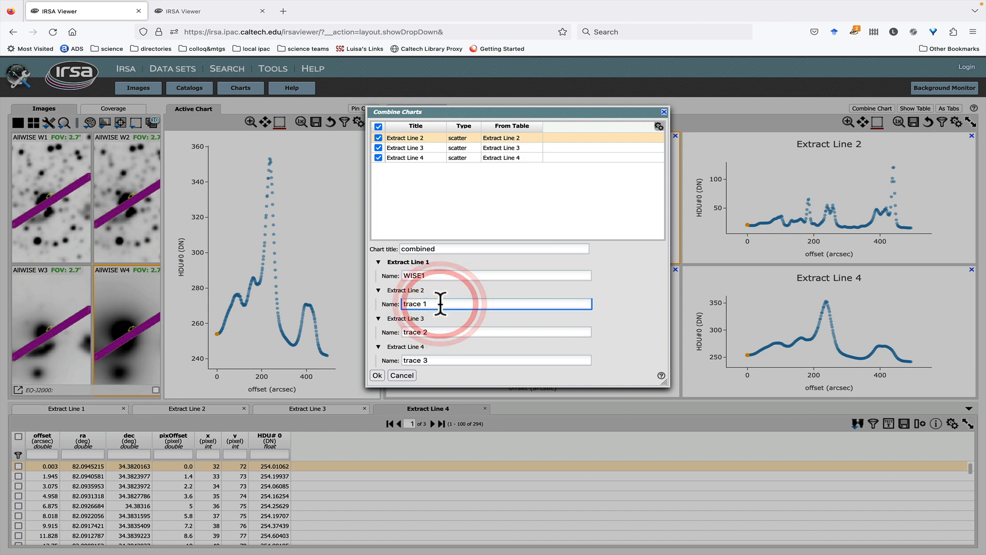
text(WISE2)
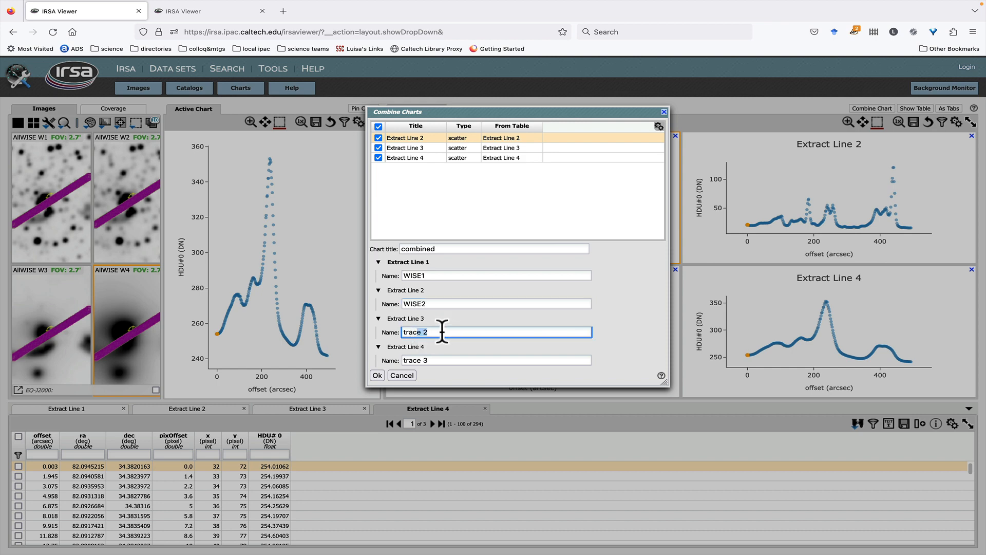
text(WISE)
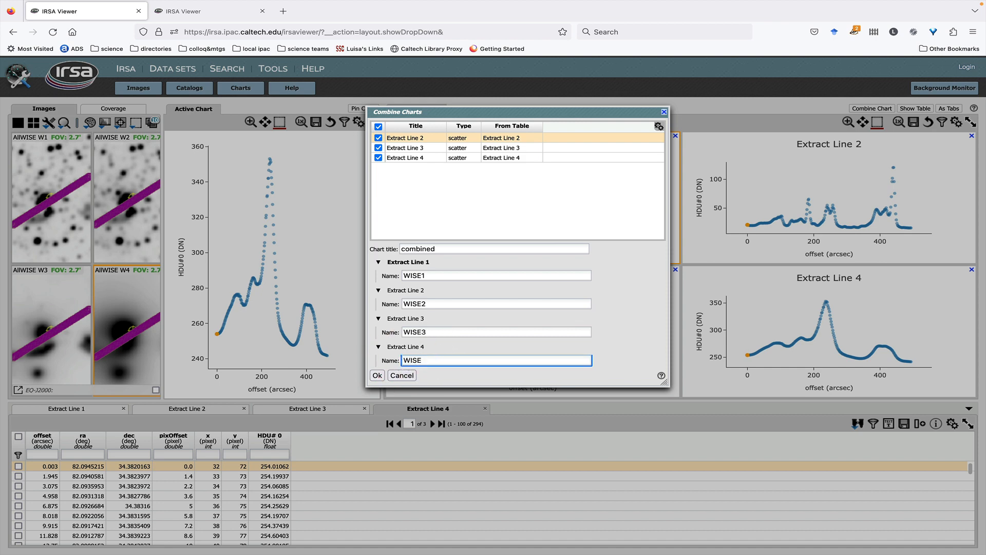
Create the 'combined' chart, make it active and show it alone in single-chart layout.
click(376, 375)
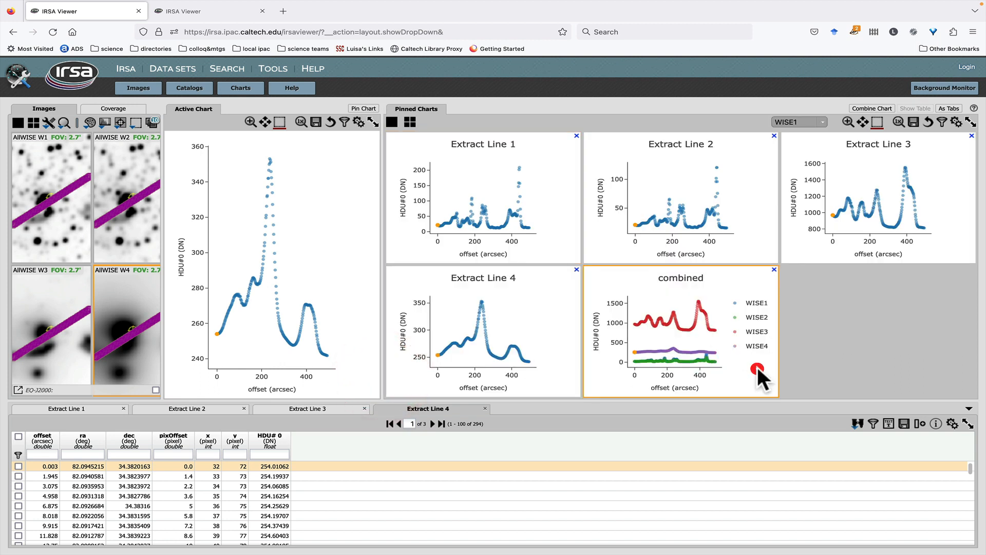
click(393, 122)
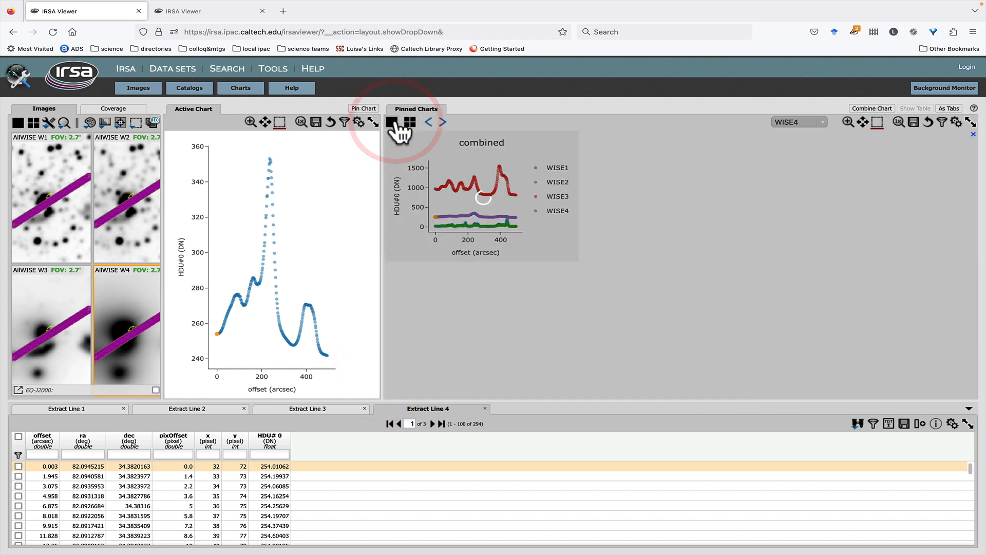
click(410, 122)
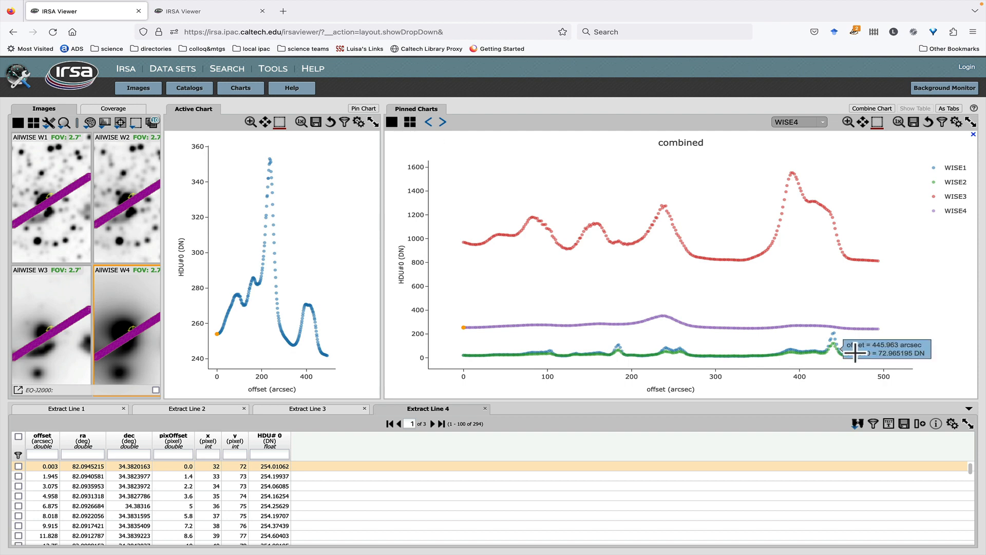
mouse_move(956, 132)
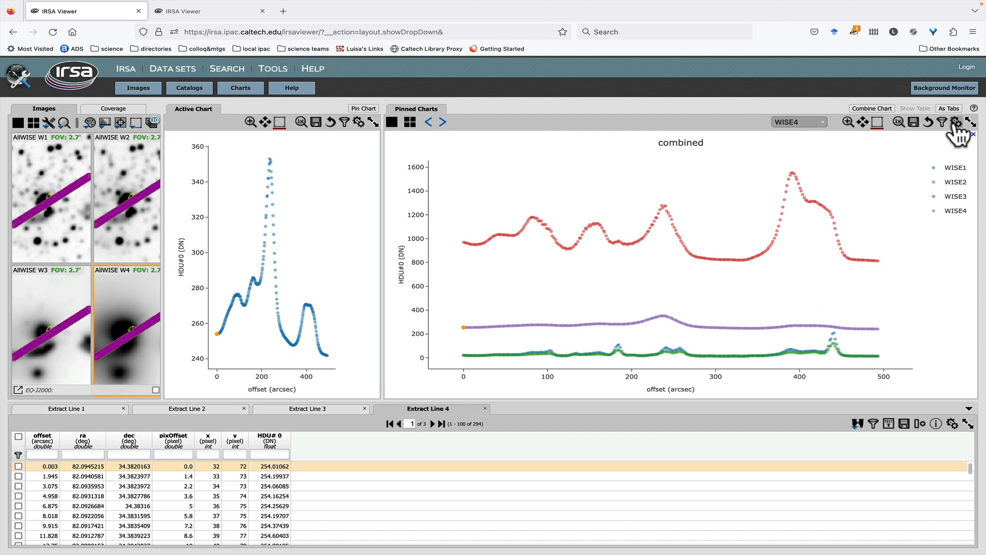
In Chart Options for the combined WISE chart, set the Y (flux) axis to log scale.
click(953, 122)
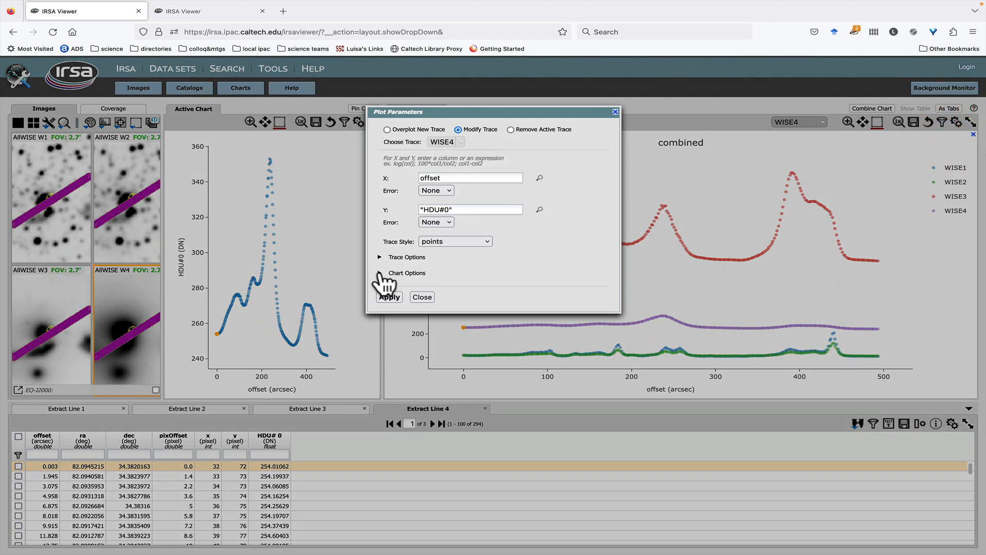
click(380, 272)
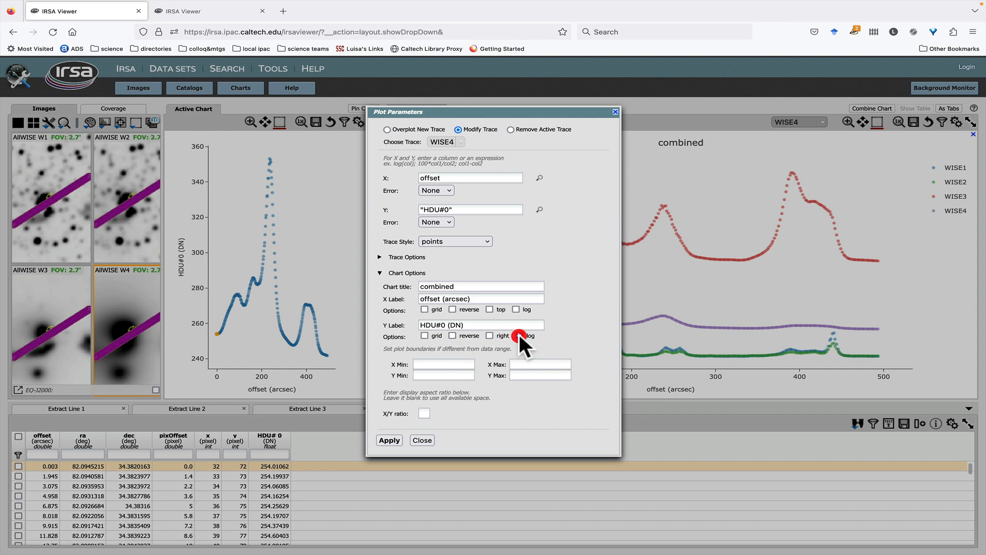
click(388, 440)
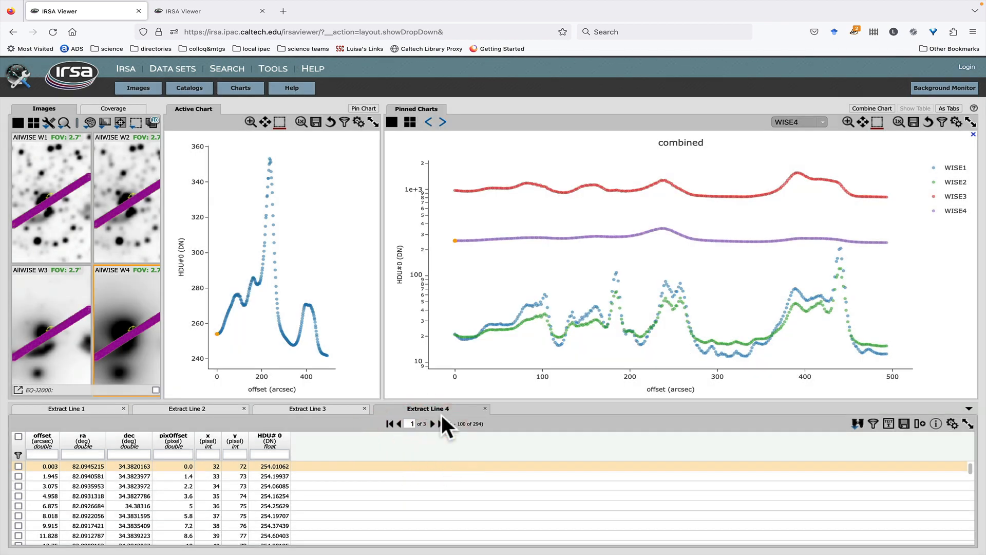
mouse_move(552, 361)
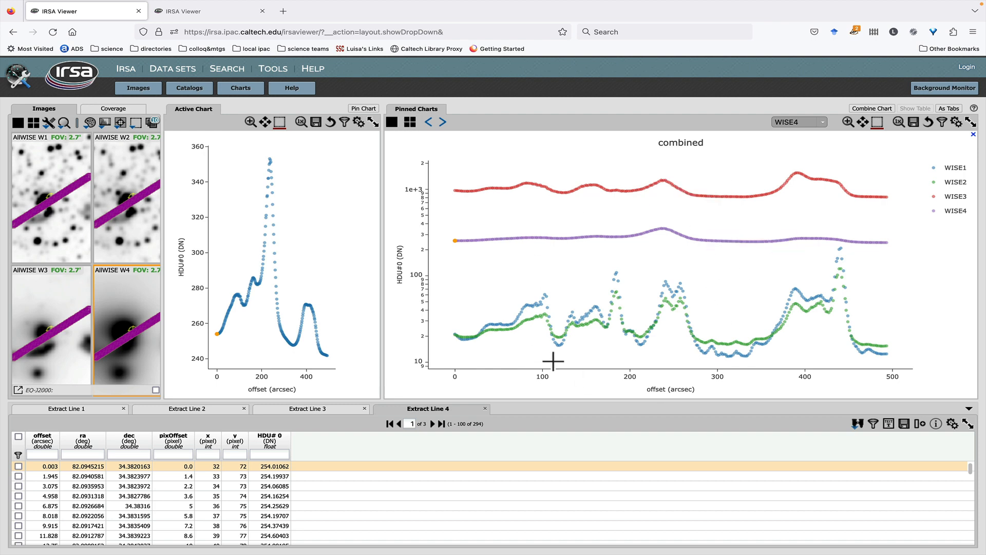
mouse_move(884, 332)
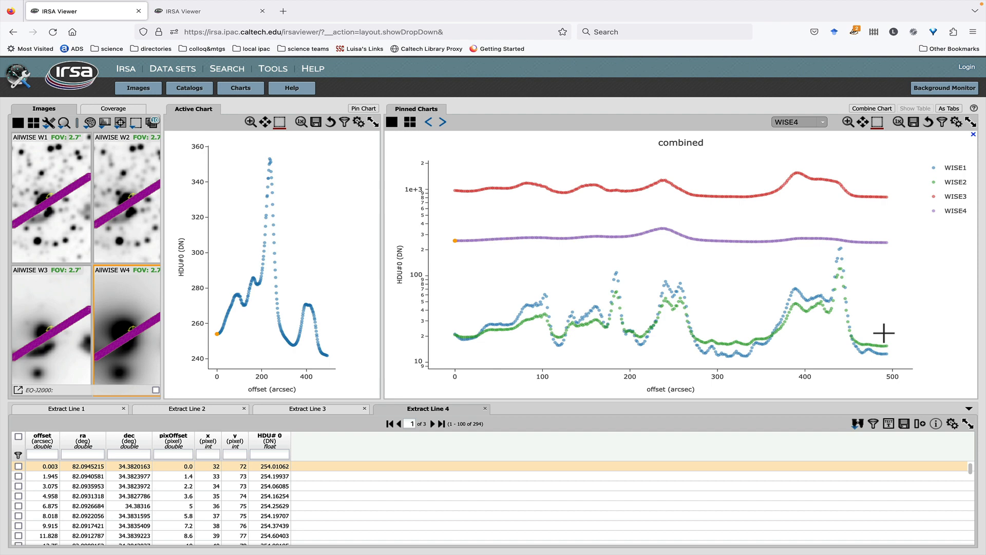
mouse_move(436, 211)
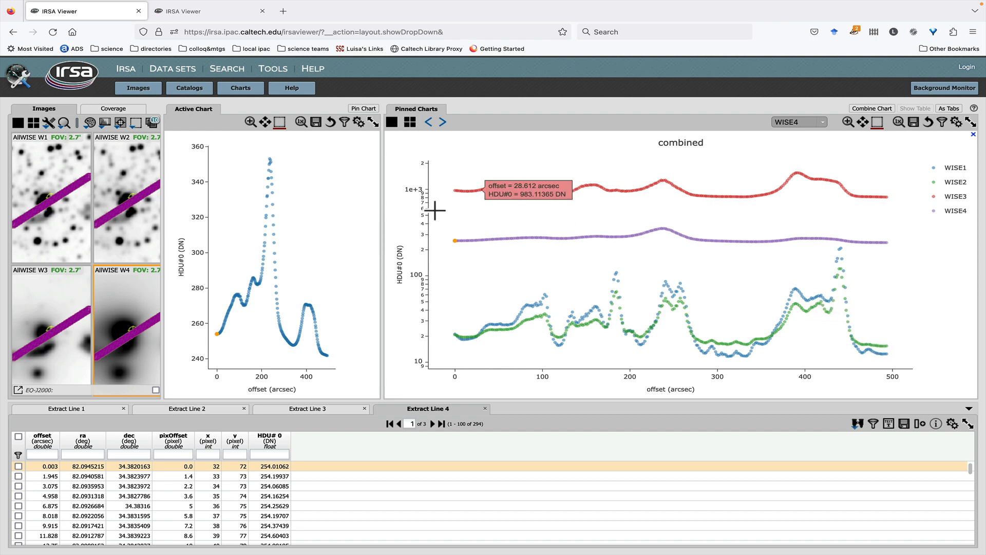
mouse_move(566, 264)
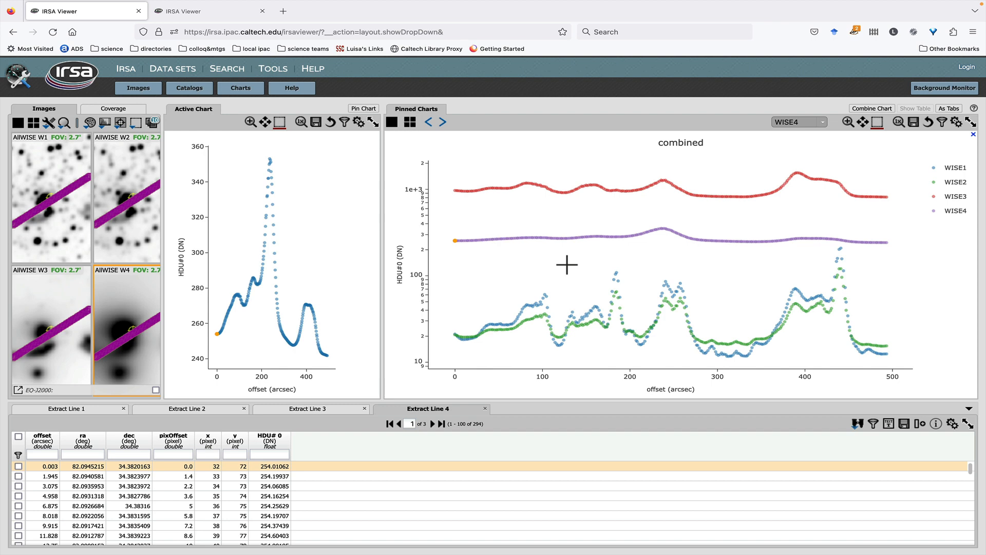
mouse_move(382, 100)
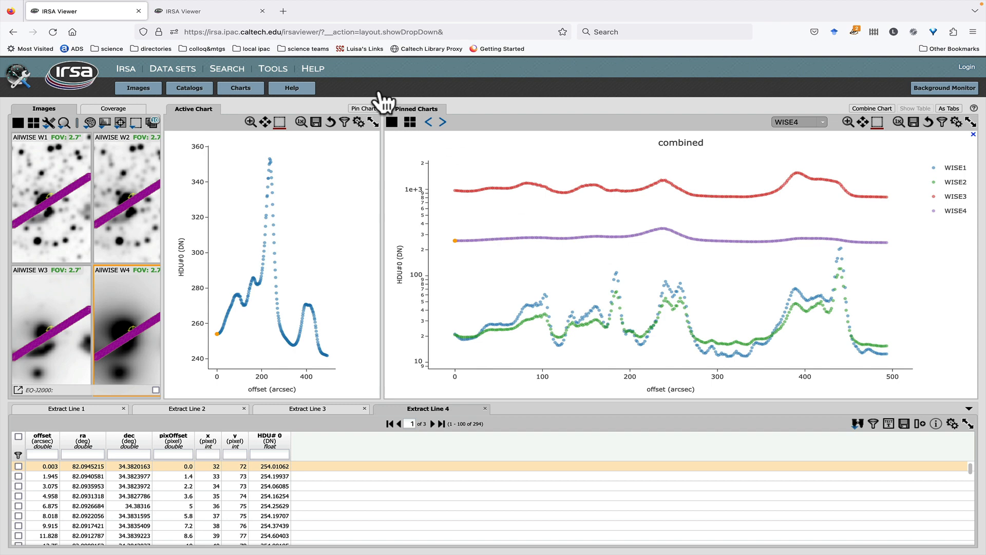
click(209, 10)
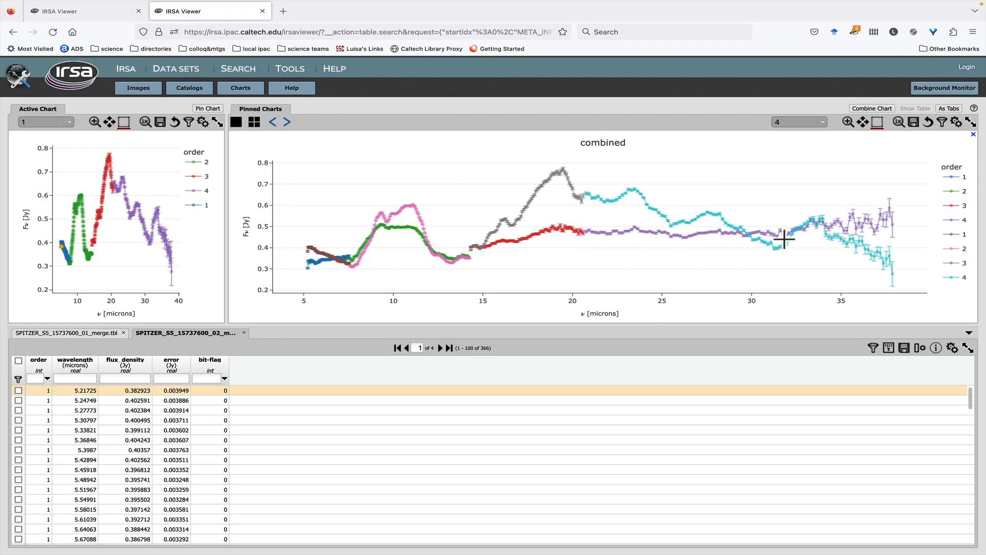
mouse_move(966, 136)
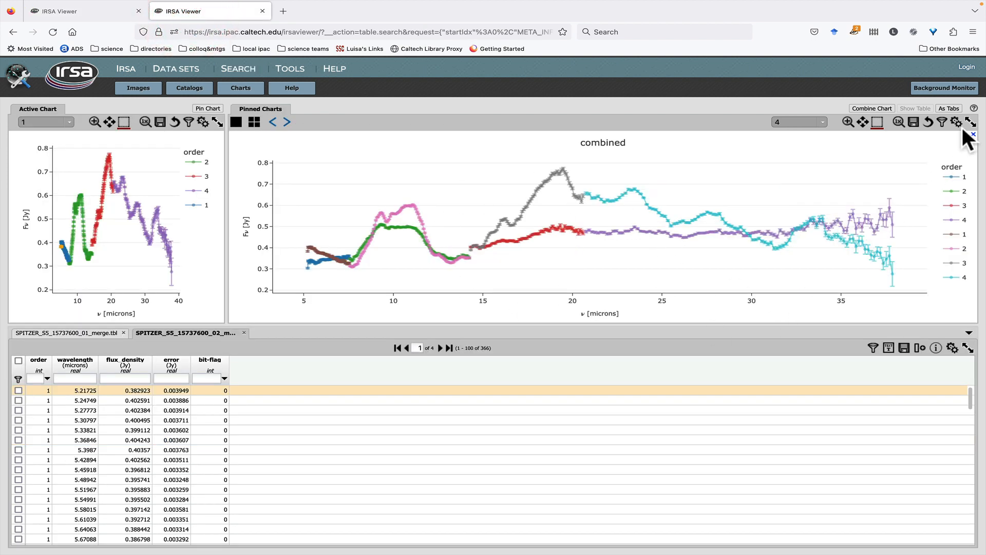
click(957, 123)
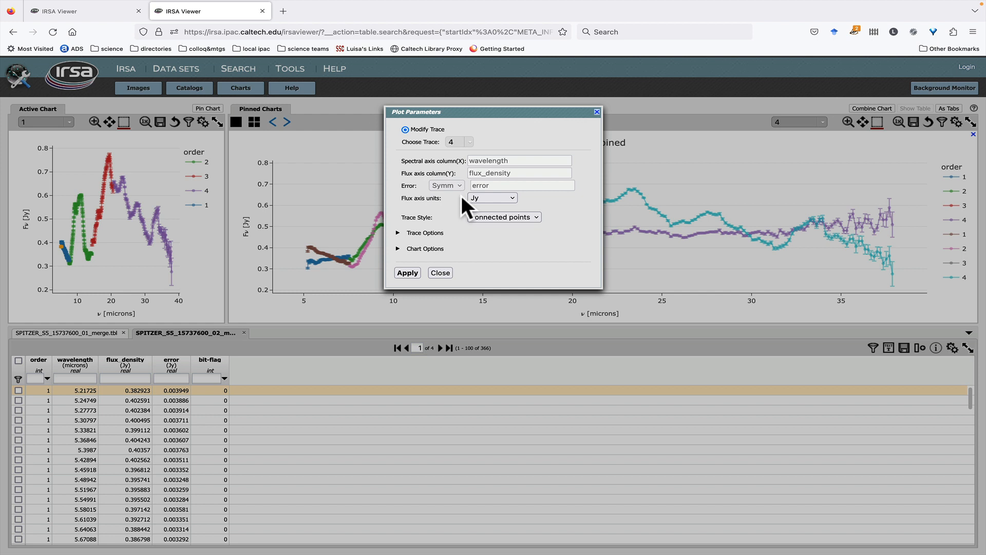
mouse_move(463, 183)
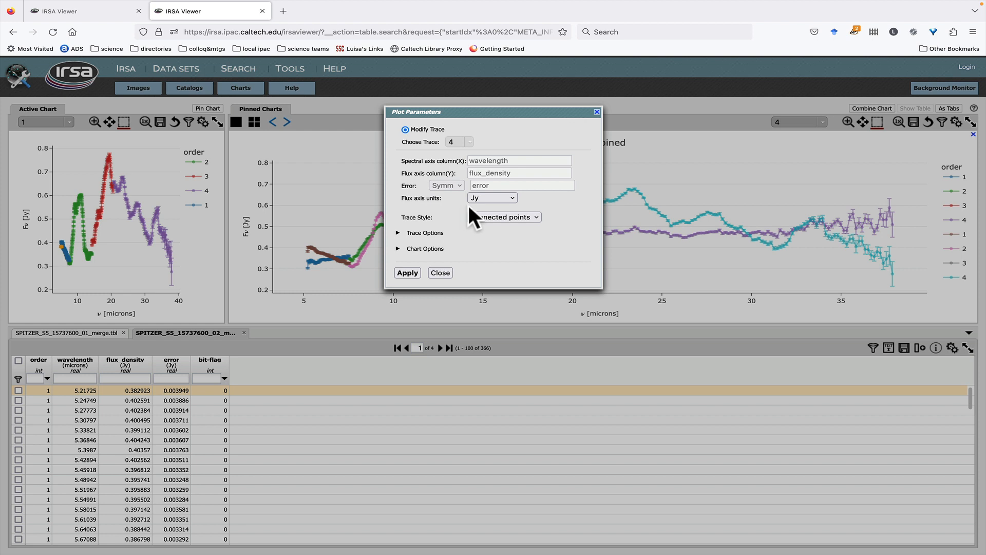
click(439, 272)
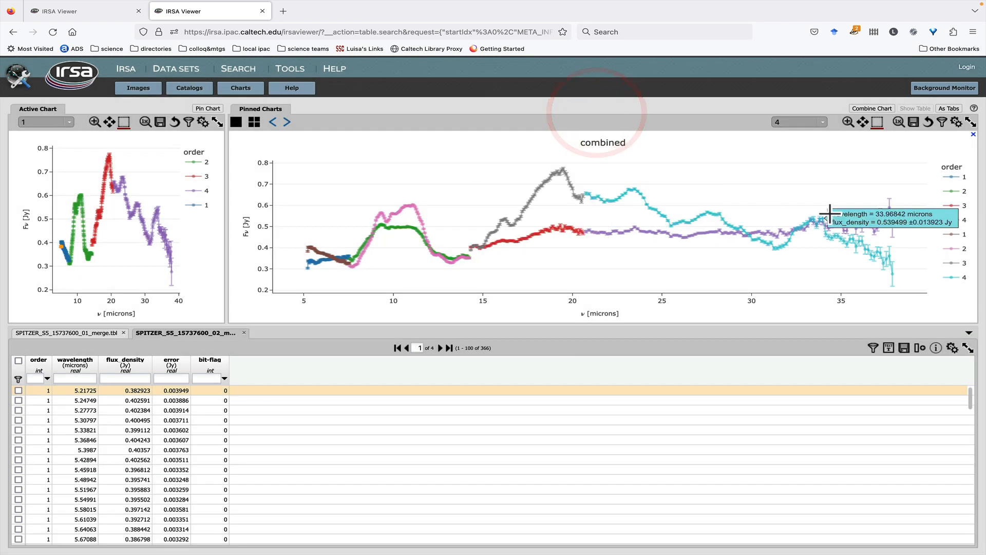
mouse_move(824, 225)
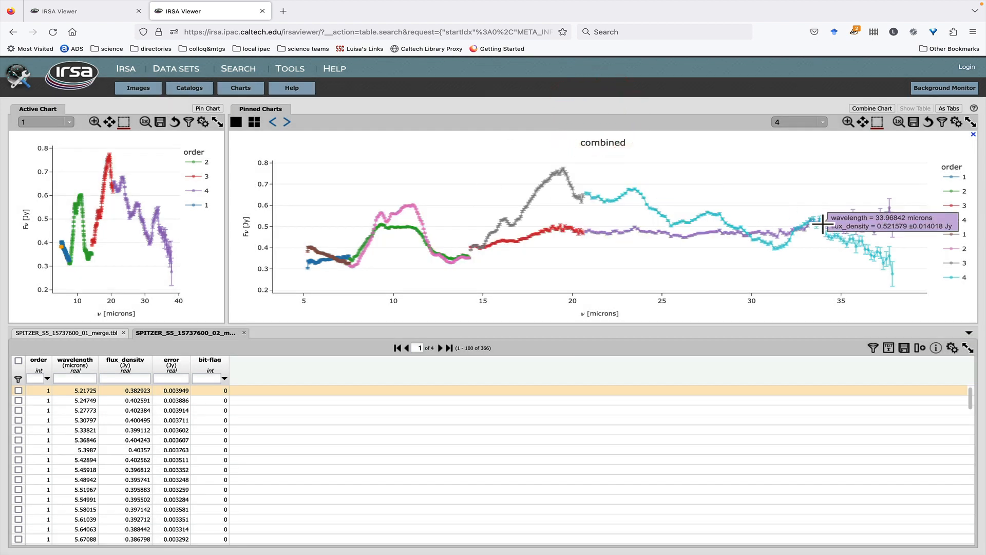
click(83, 10)
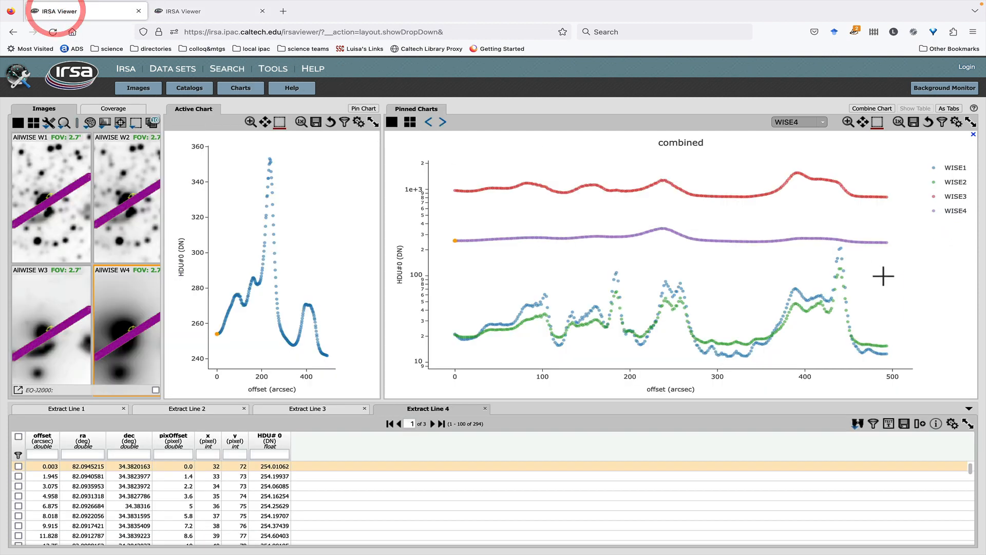